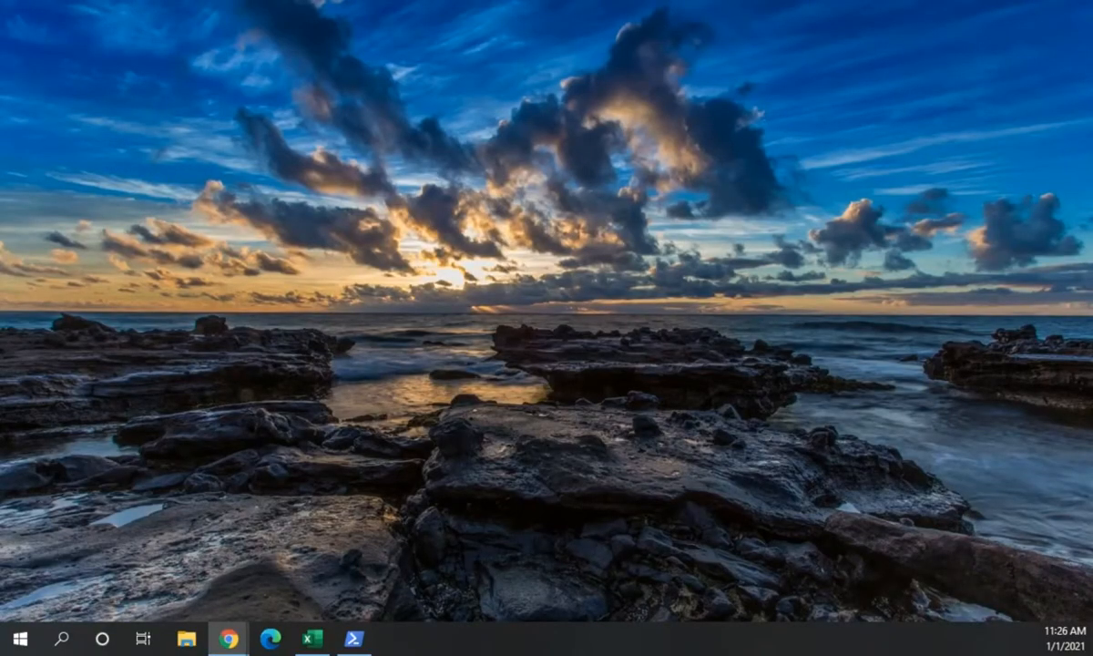
mouse_move(195, 474)
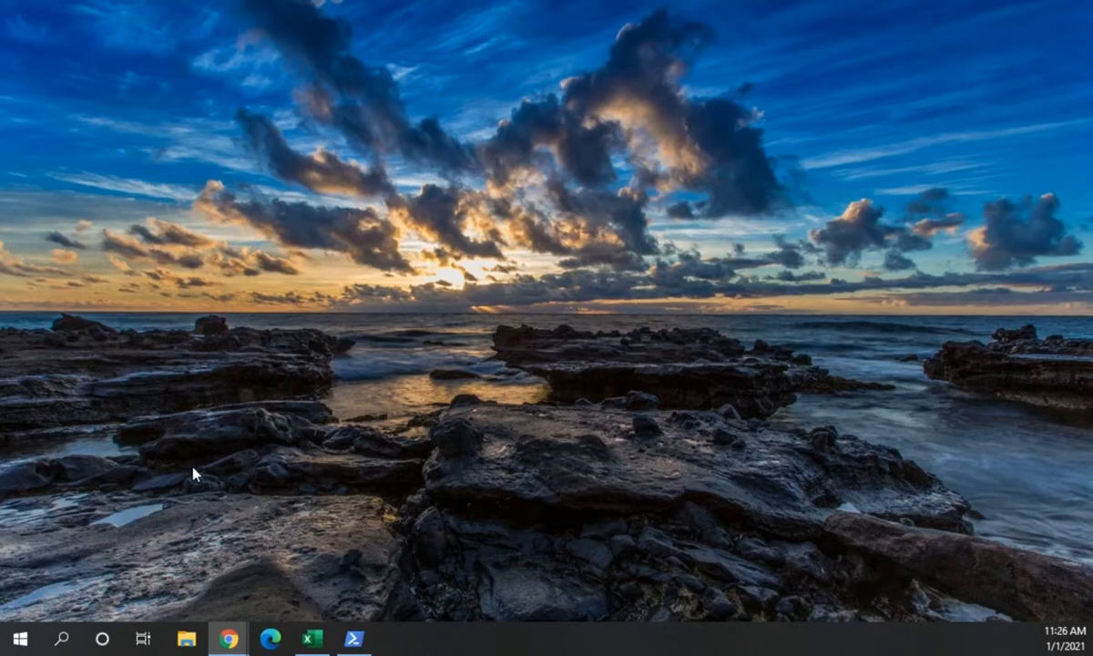
mouse_move(62, 633)
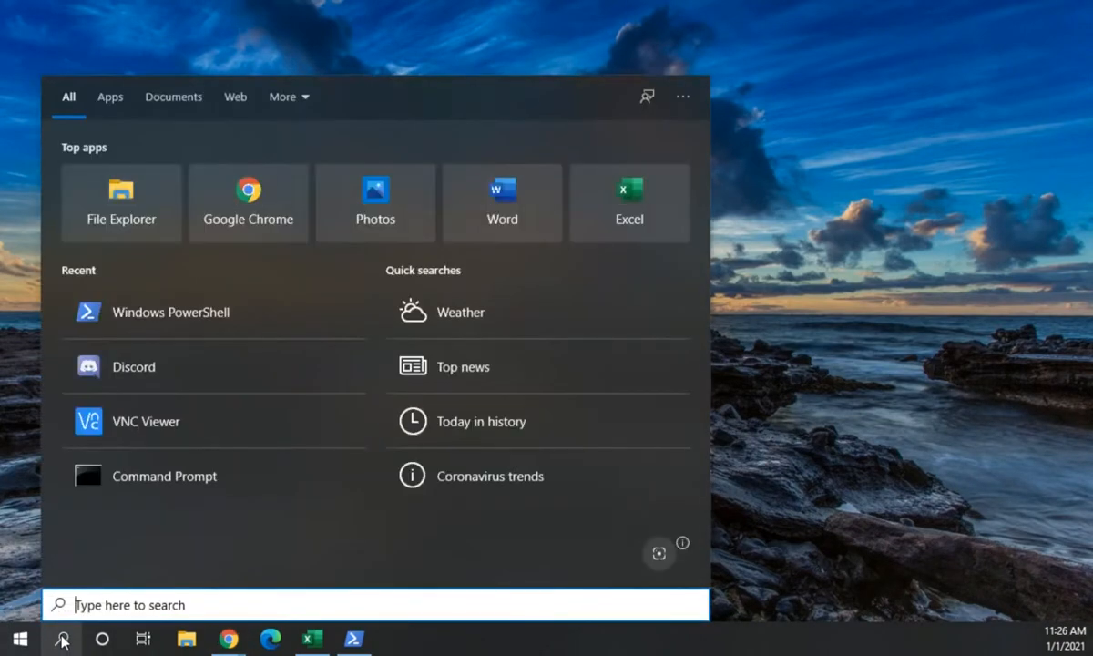
- Search Windows for 'powese' to bring up Windows PowerShell as the best match
text(powese)
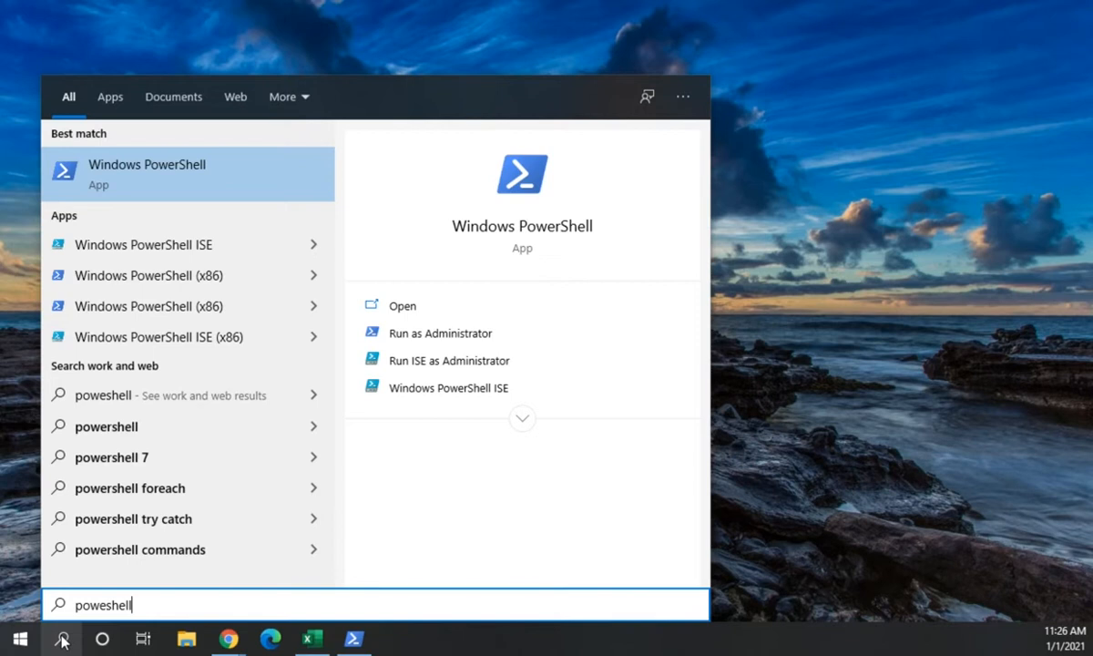
mouse_move(162, 275)
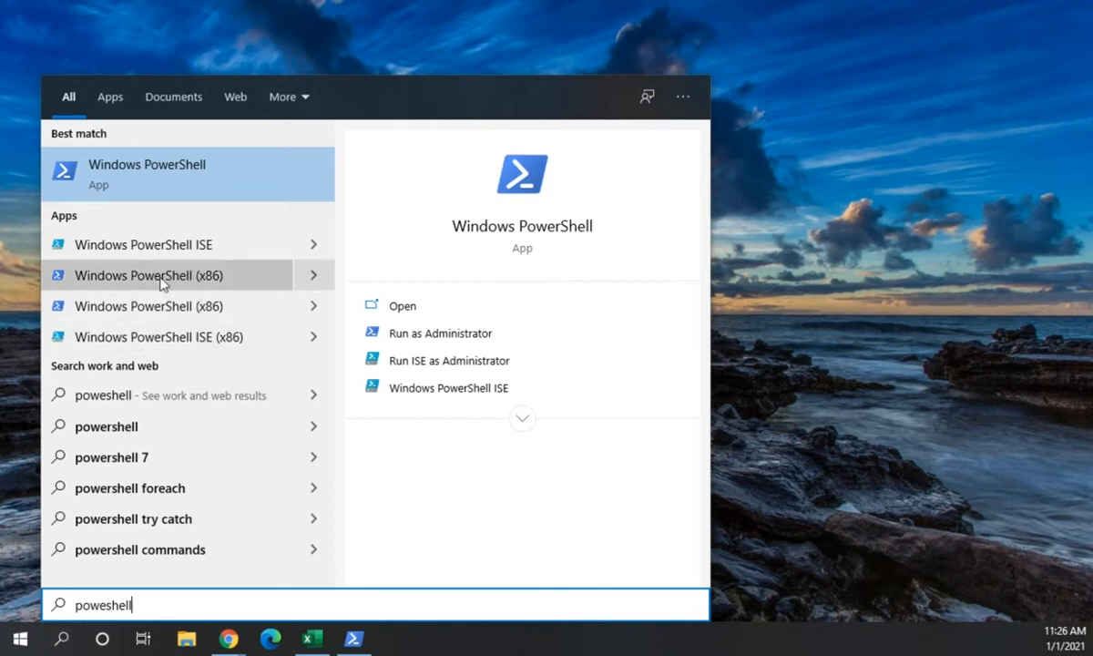
mouse_move(131, 173)
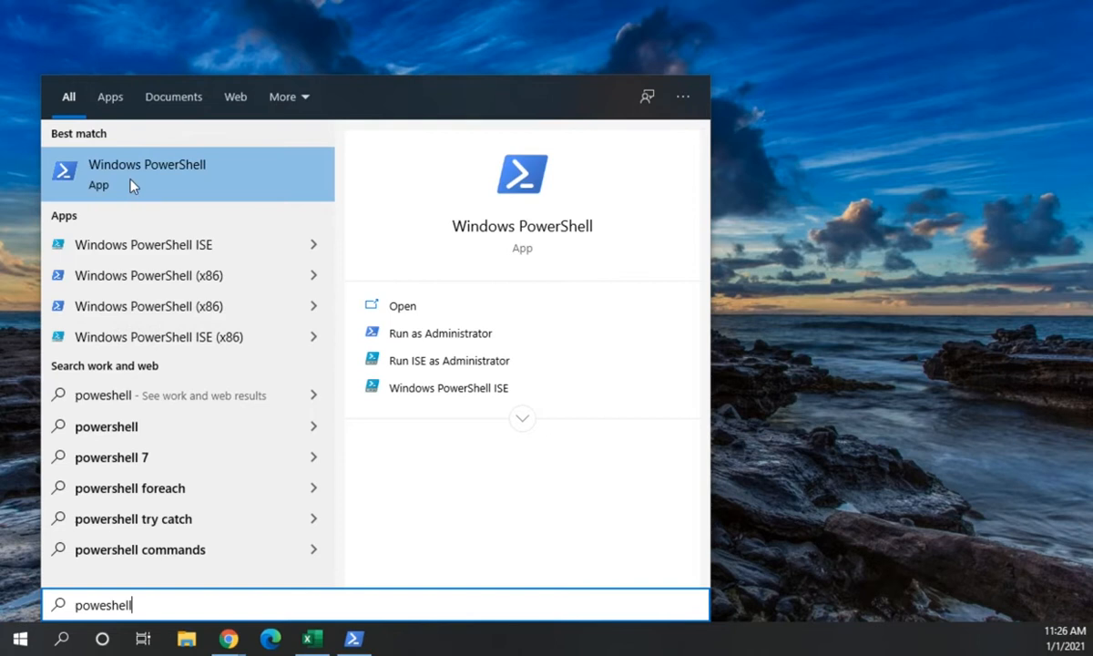
mouse_move(403, 306)
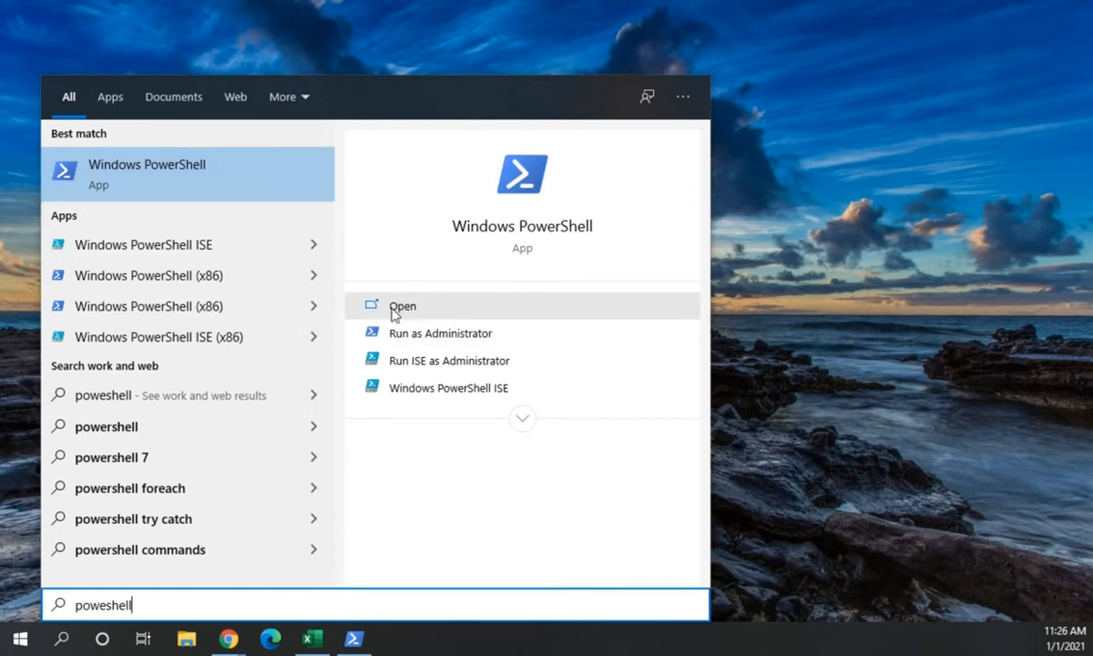
mouse_move(430, 344)
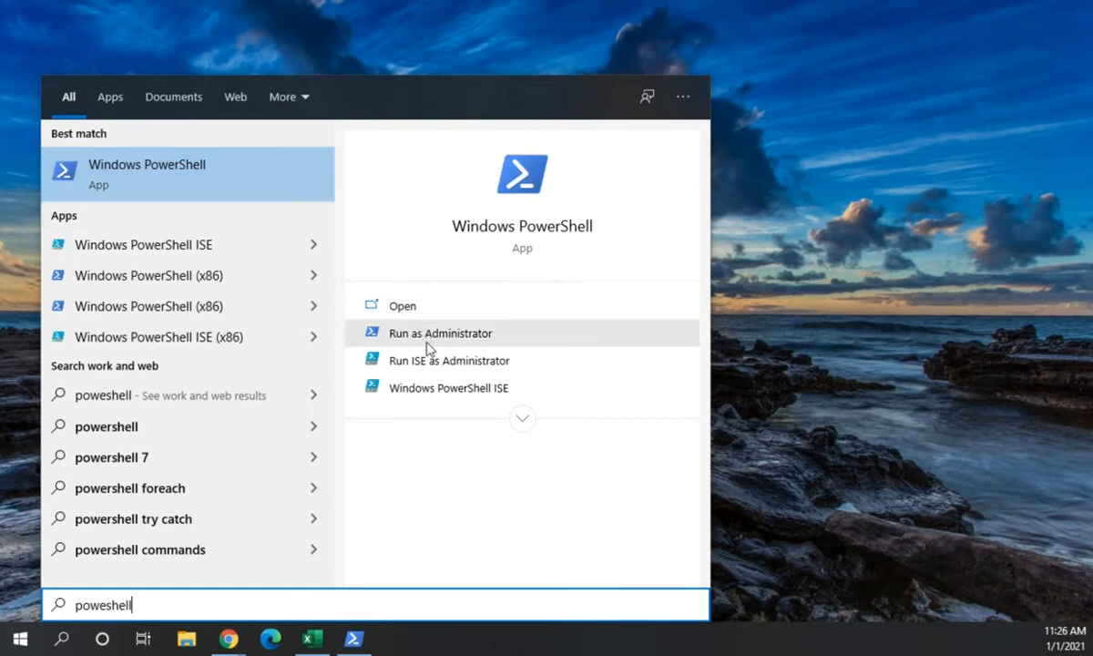
mouse_move(401, 399)
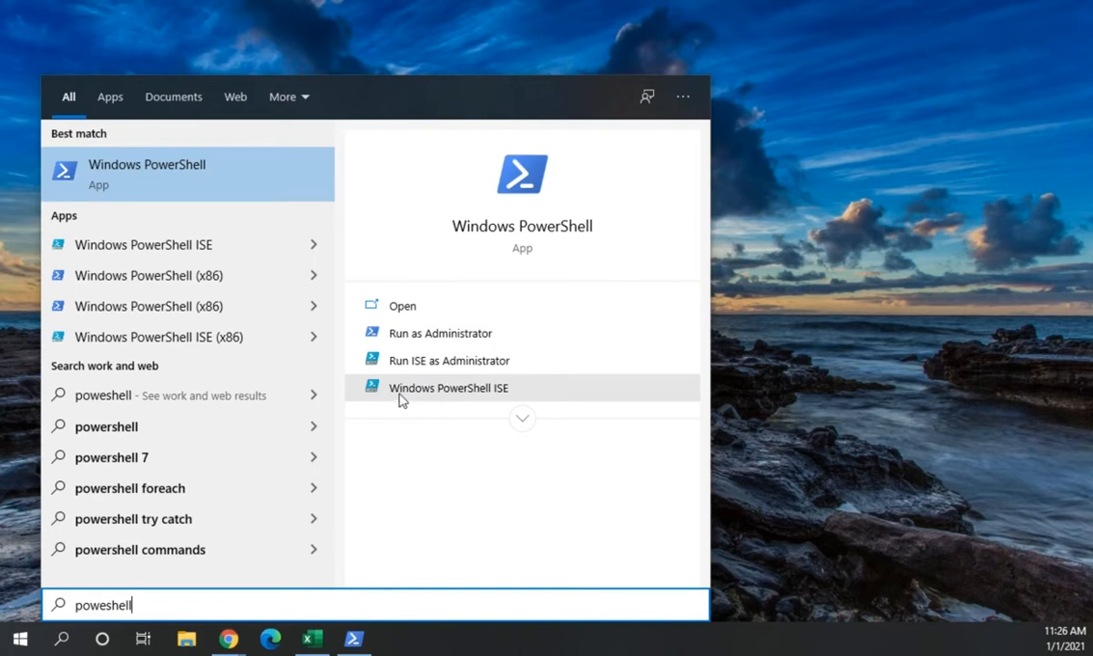
mouse_move(29, 213)
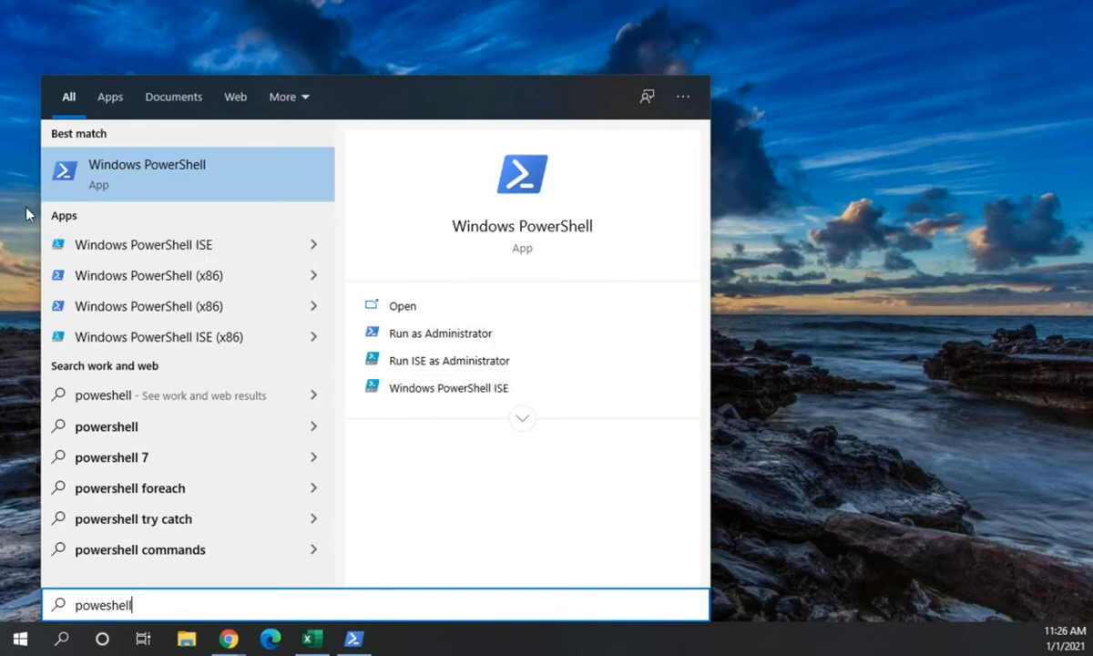
mouse_move(197, 306)
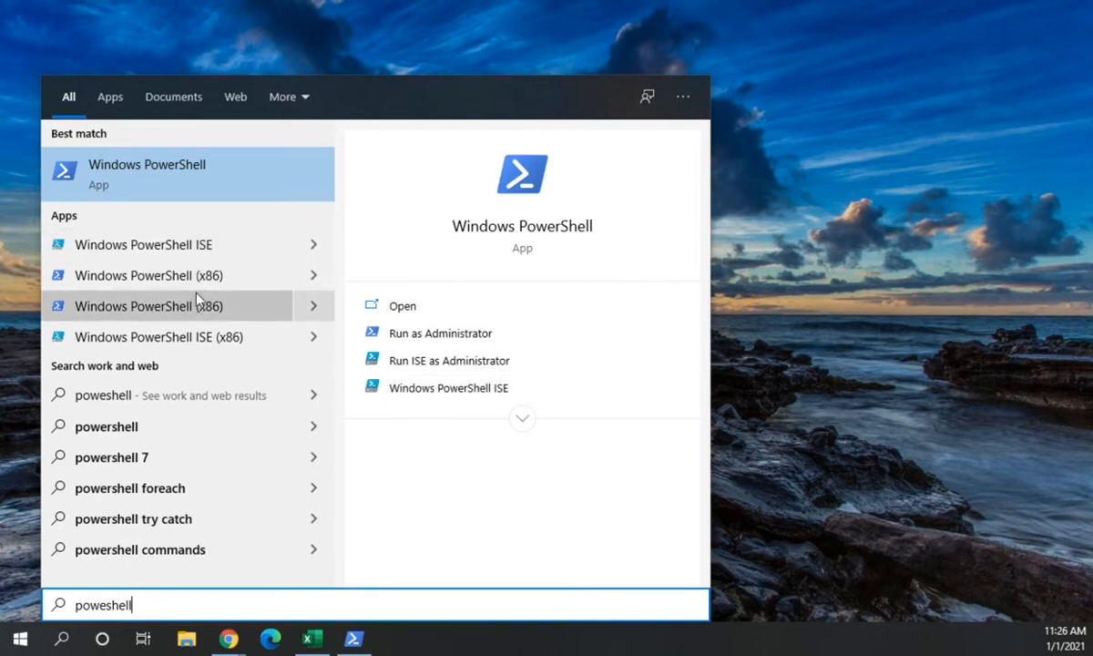
mouse_move(185, 355)
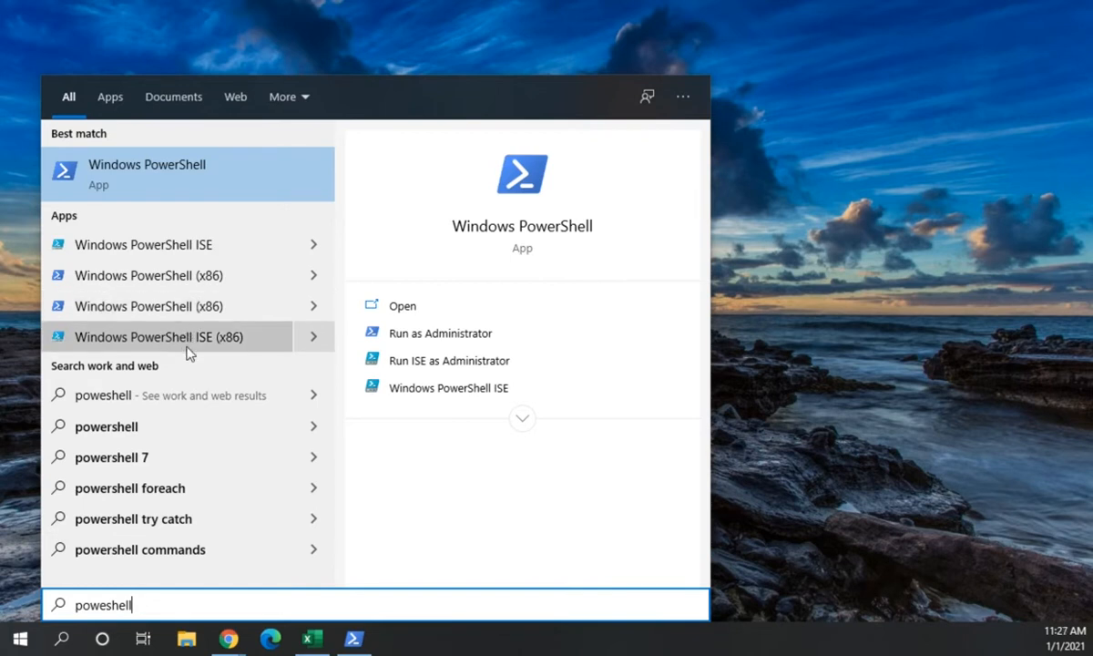
mouse_move(204, 275)
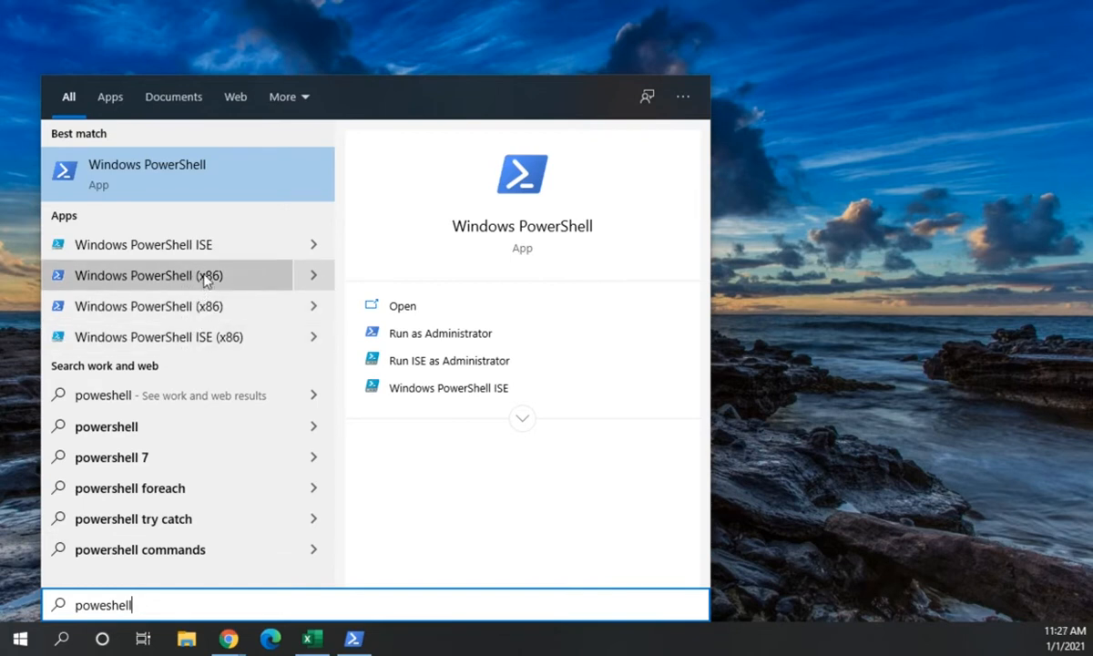
mouse_move(228, 337)
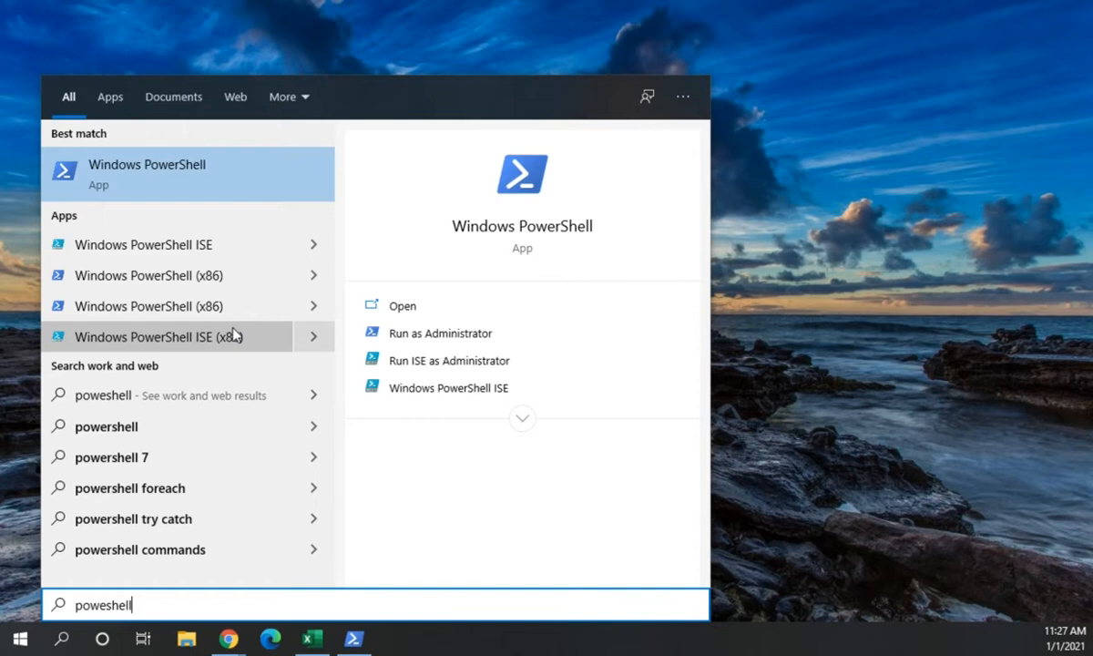
mouse_move(146, 306)
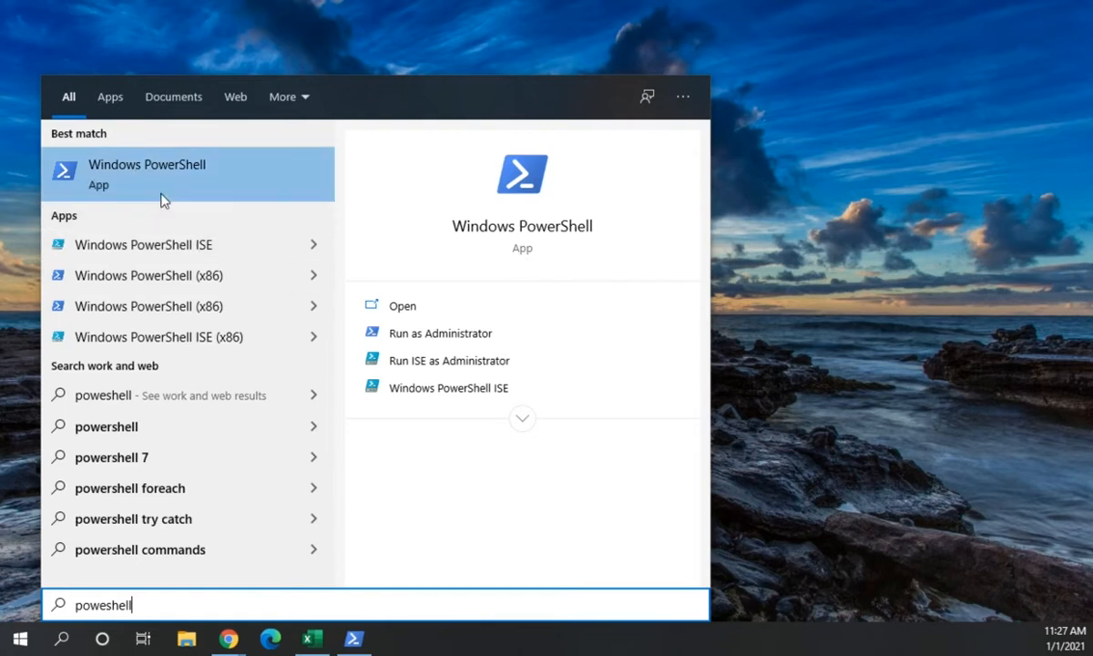
mouse_move(102, 181)
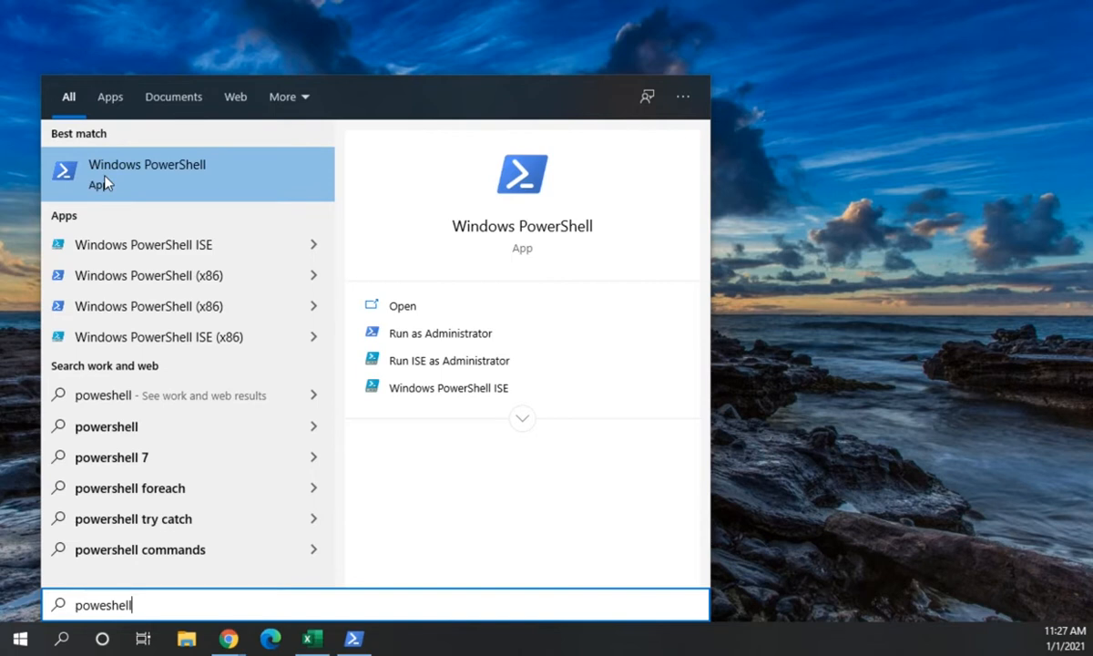
mouse_move(273, 191)
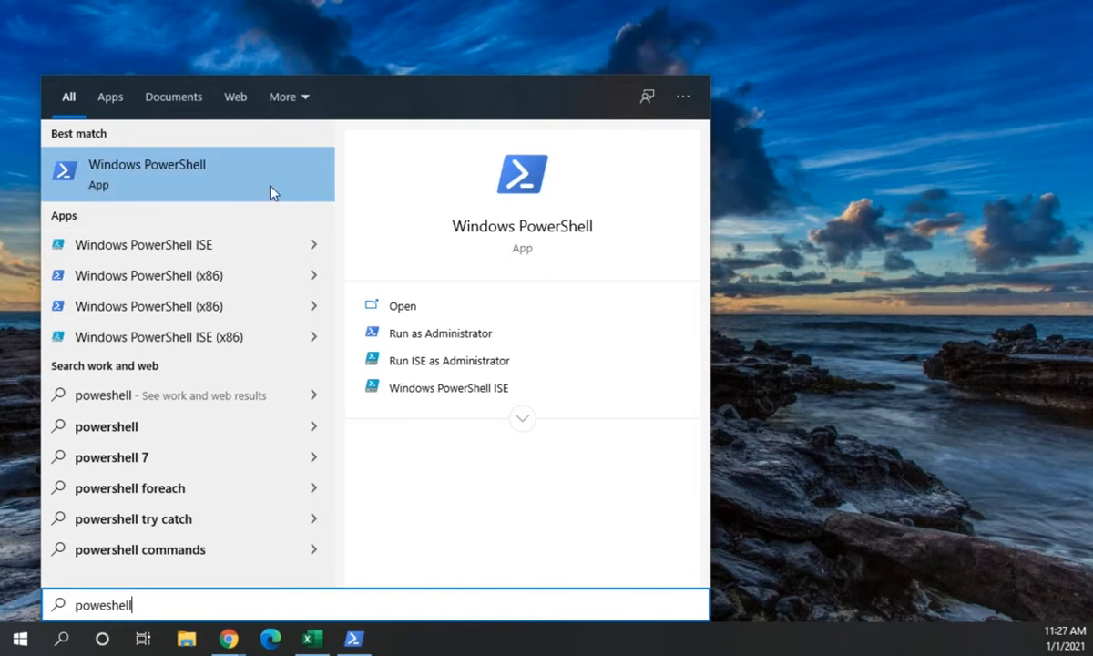
mouse_move(193, 210)
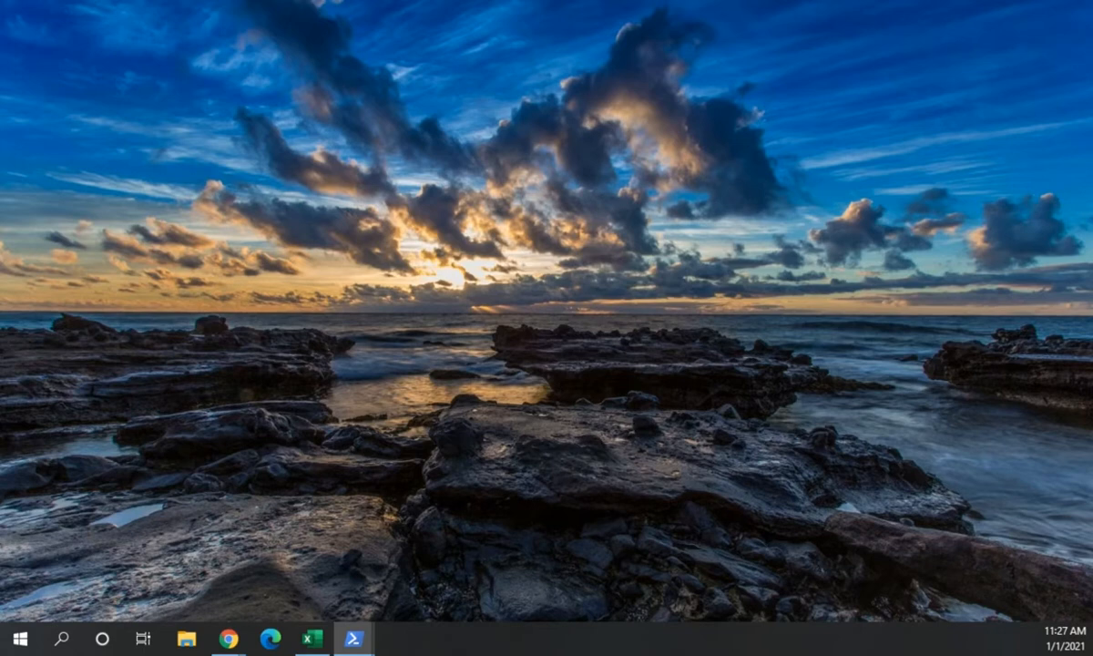
click(353, 639)
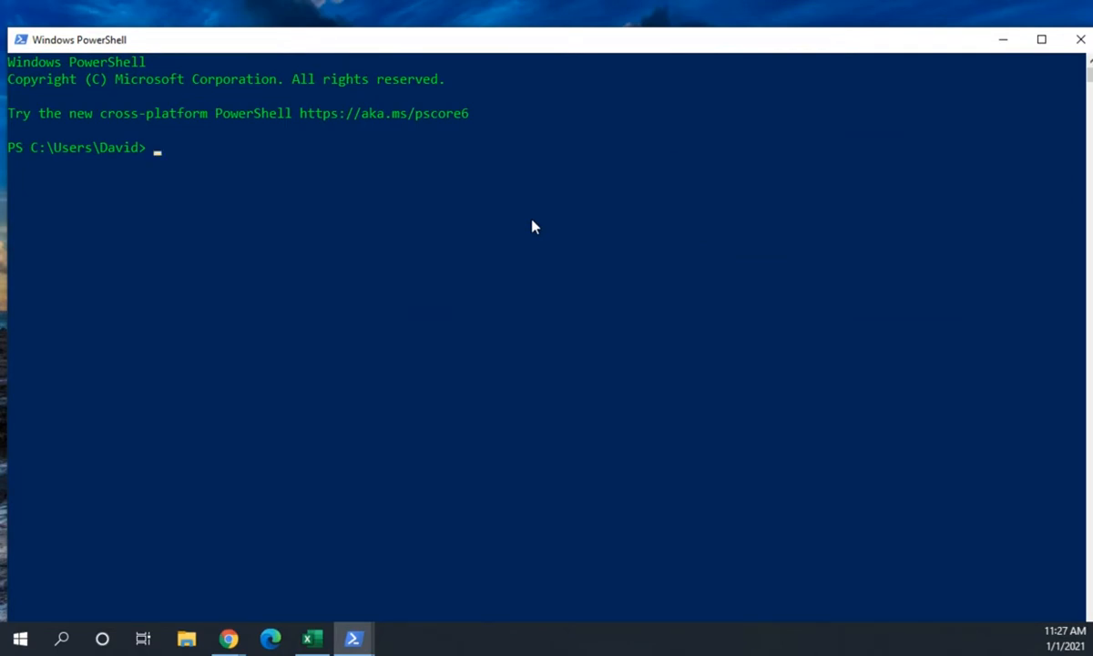
mouse_move(988, 89)
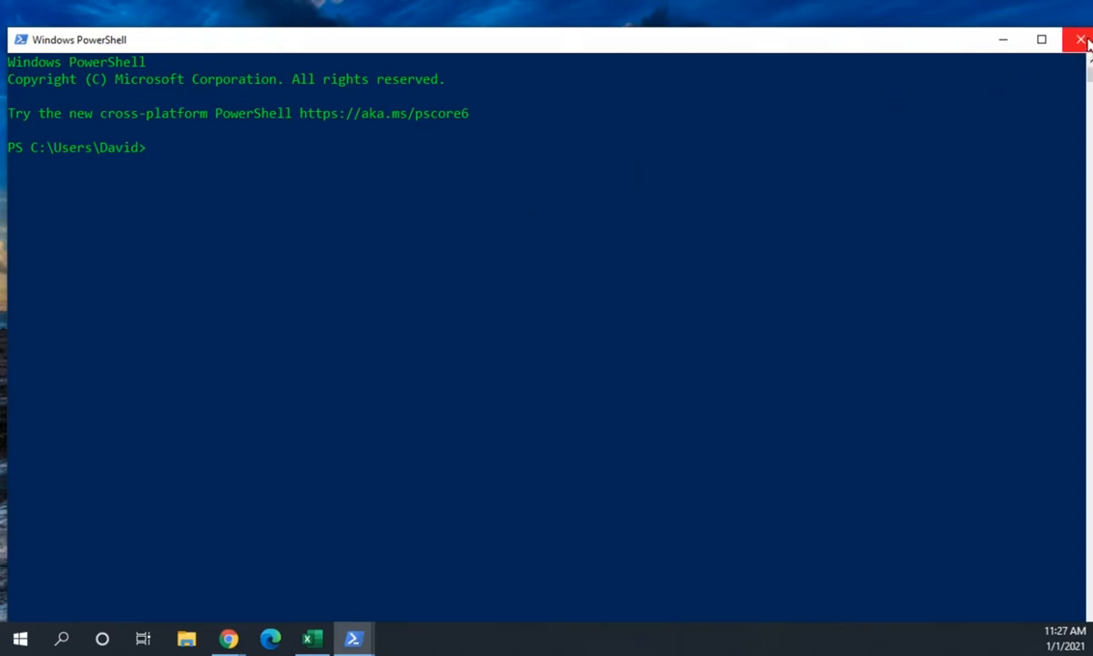
mouse_move(1082, 40)
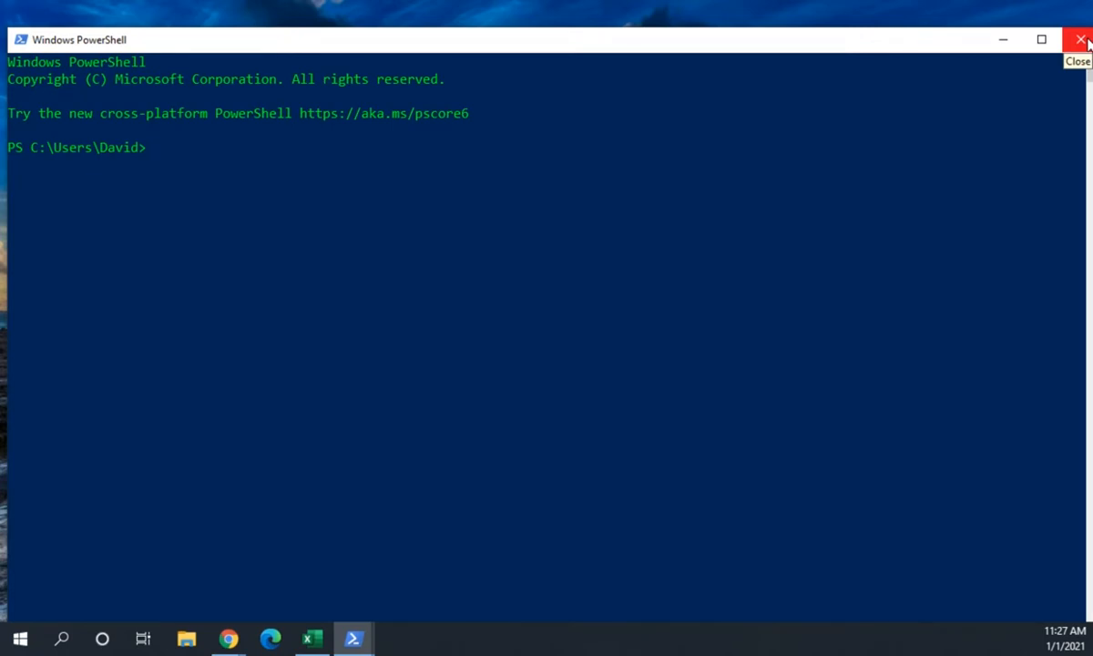
click(1081, 40)
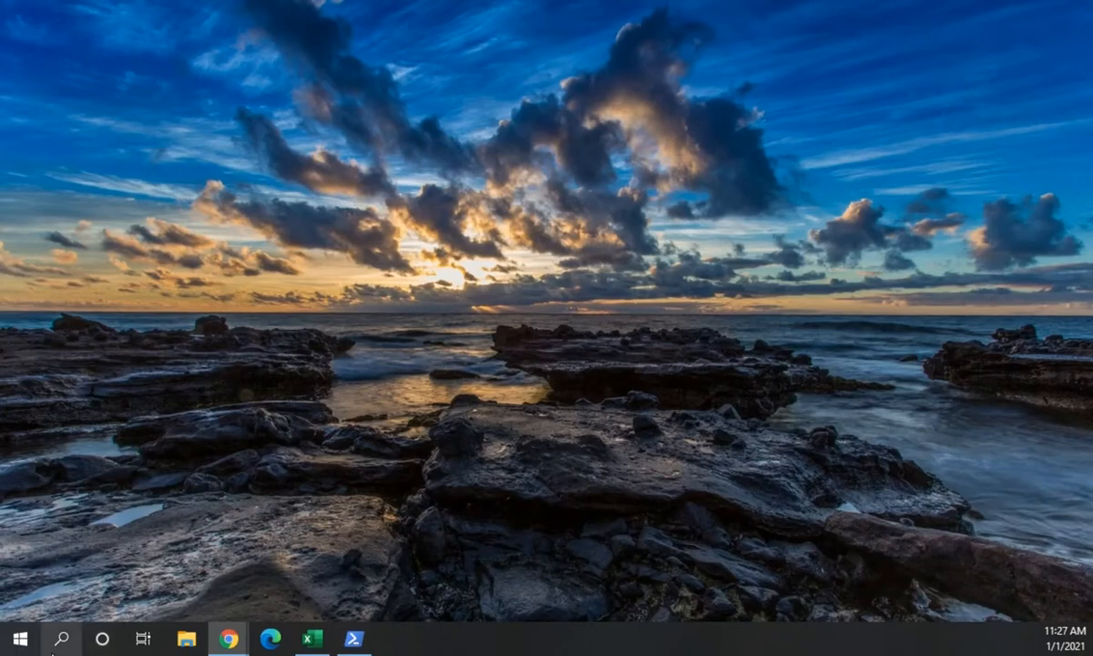
- Search for 'pow' and request Windows PowerShell with Run as Administrator
text(pow)
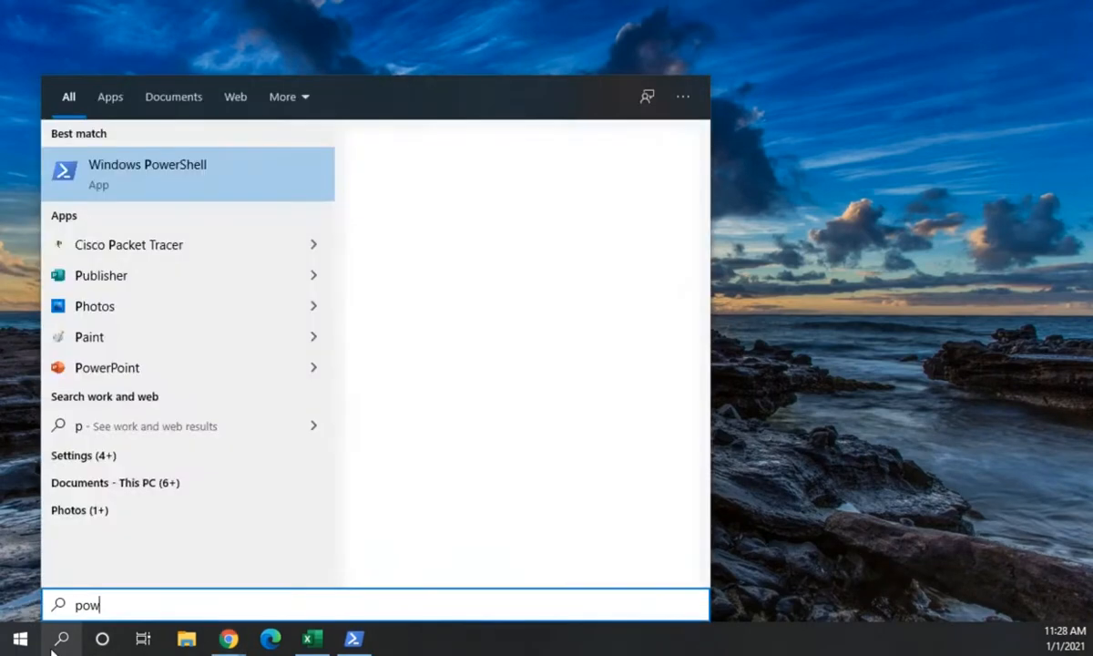
click(188, 173)
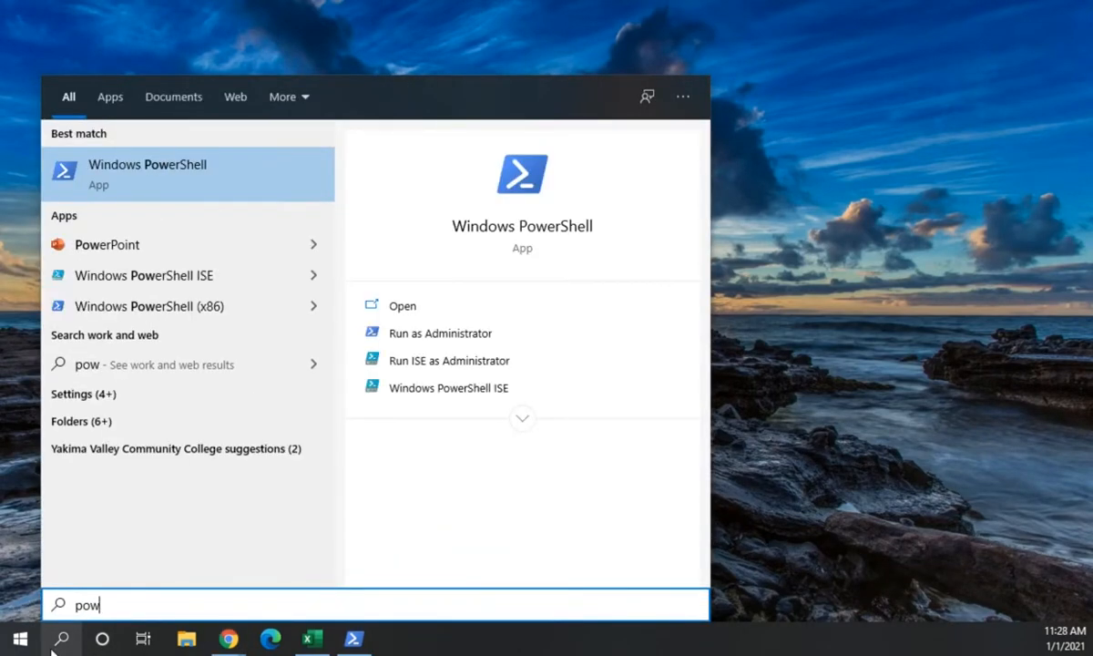
mouse_move(448, 361)
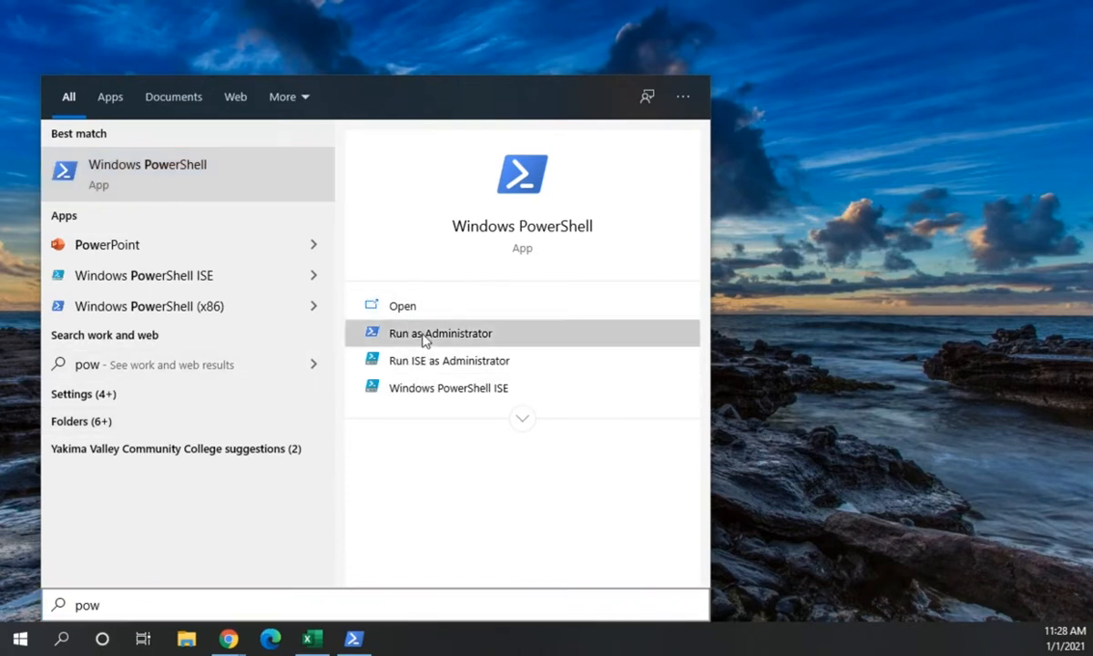
click(441, 332)
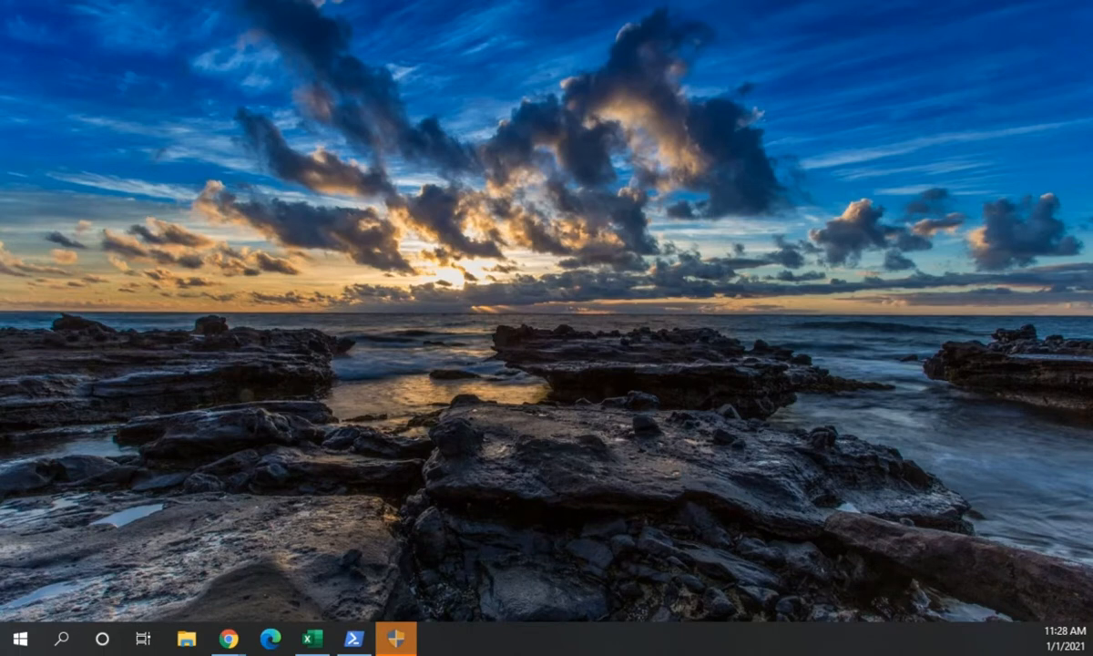
click(391, 637)
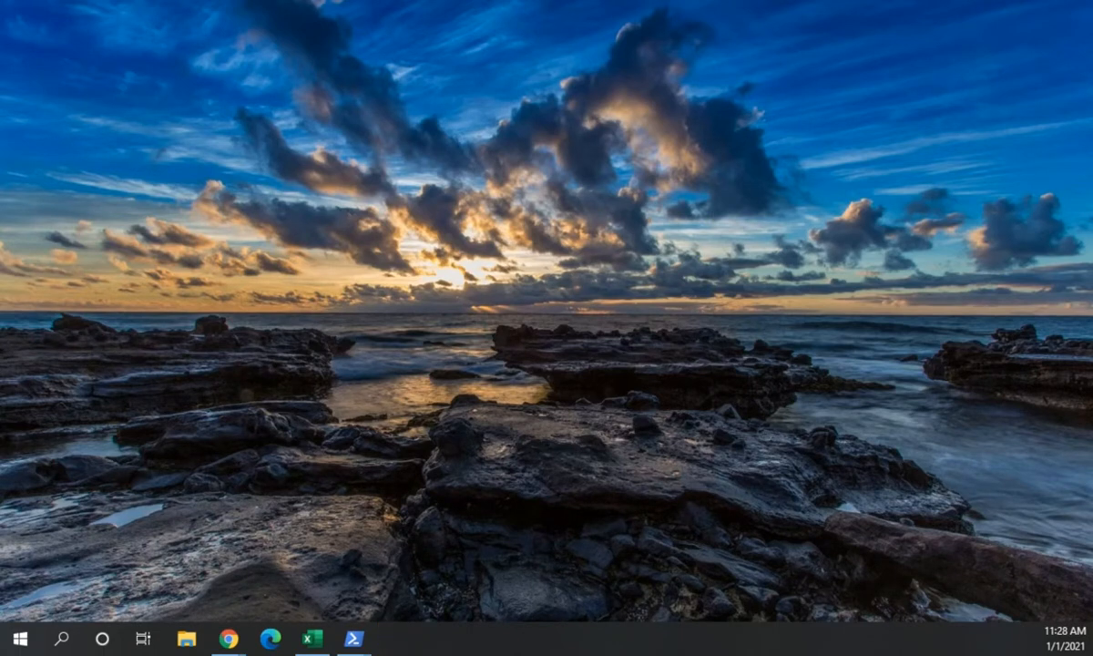
- Approve the UAC prompt so the Administrator PowerShell console opens at C:\Windows\system32
click(353, 637)
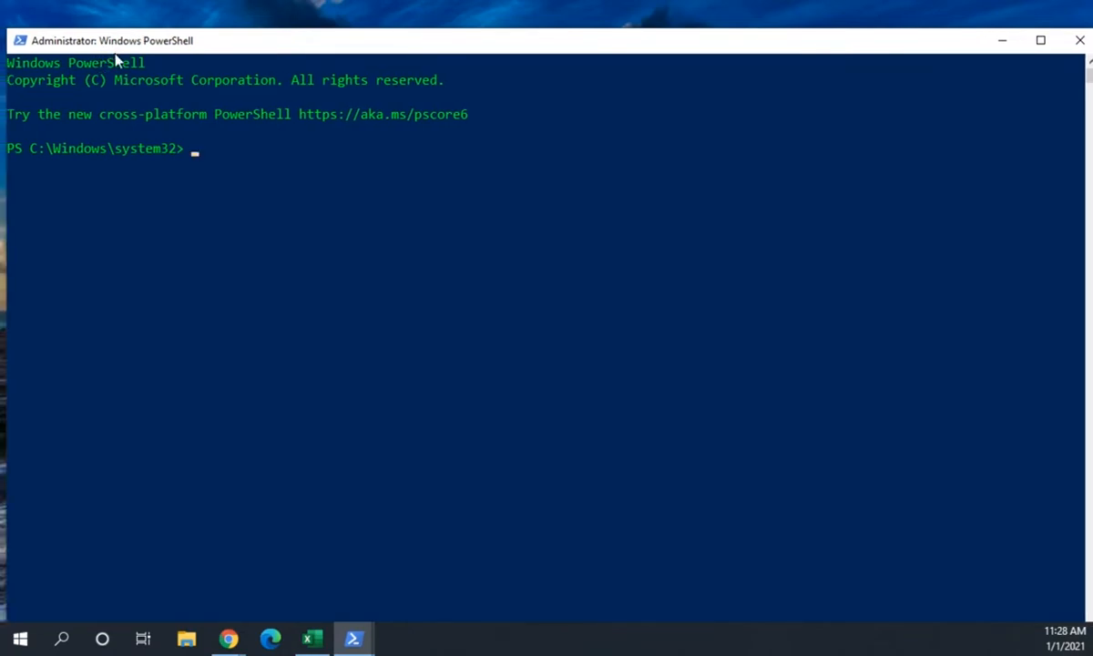
mouse_move(9, 153)
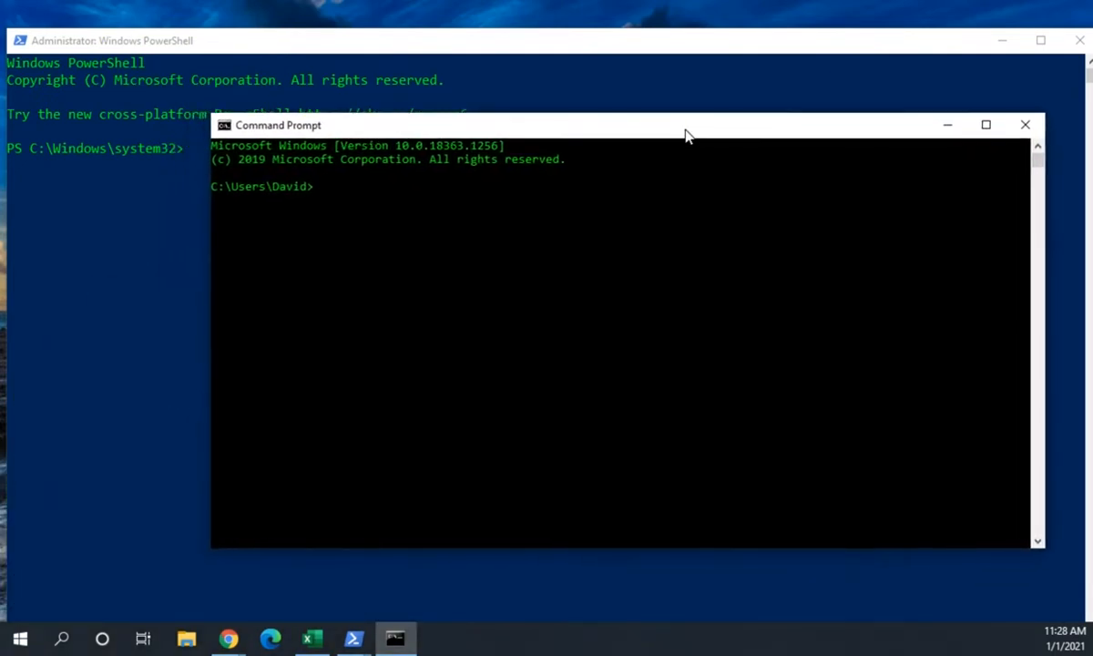
mouse_move(16, 149)
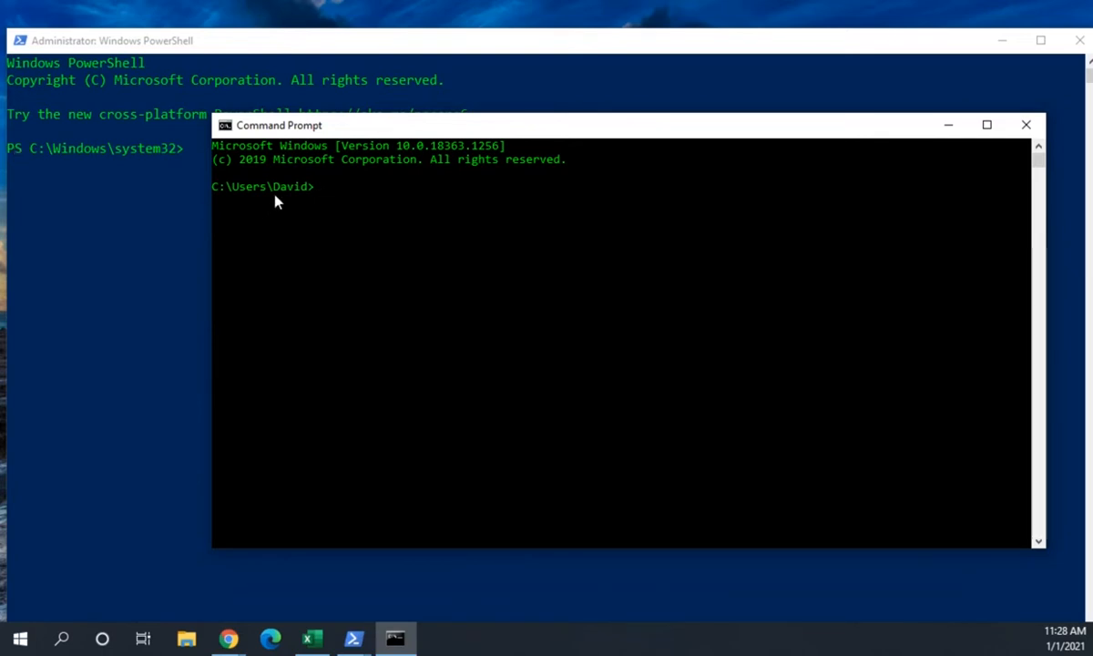
mouse_move(102, 278)
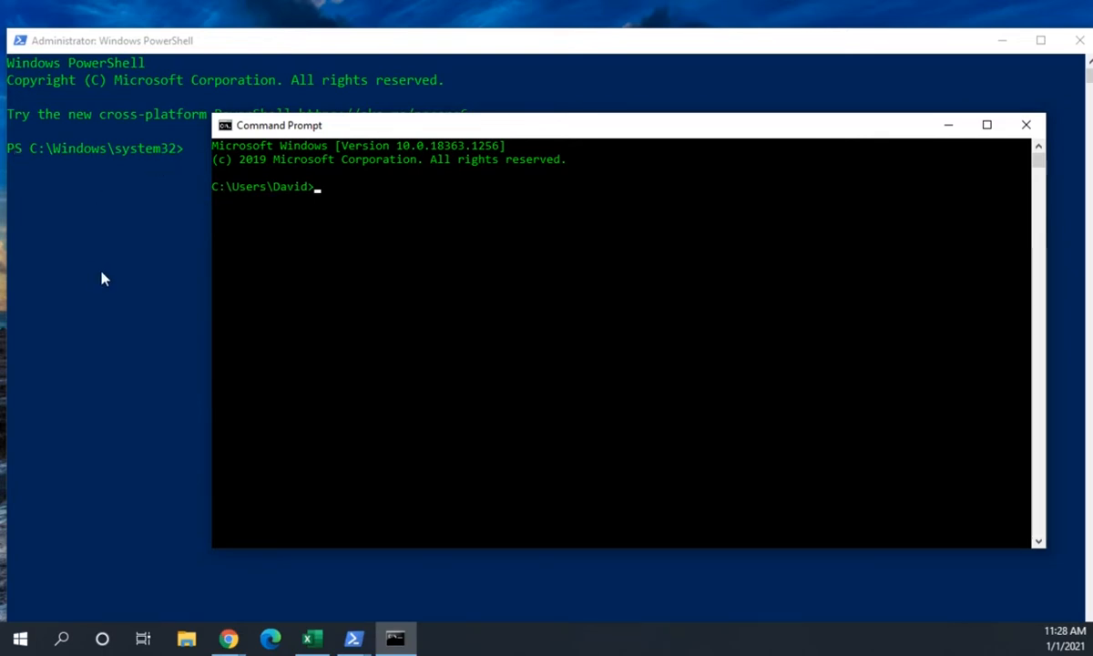
mouse_move(191, 288)
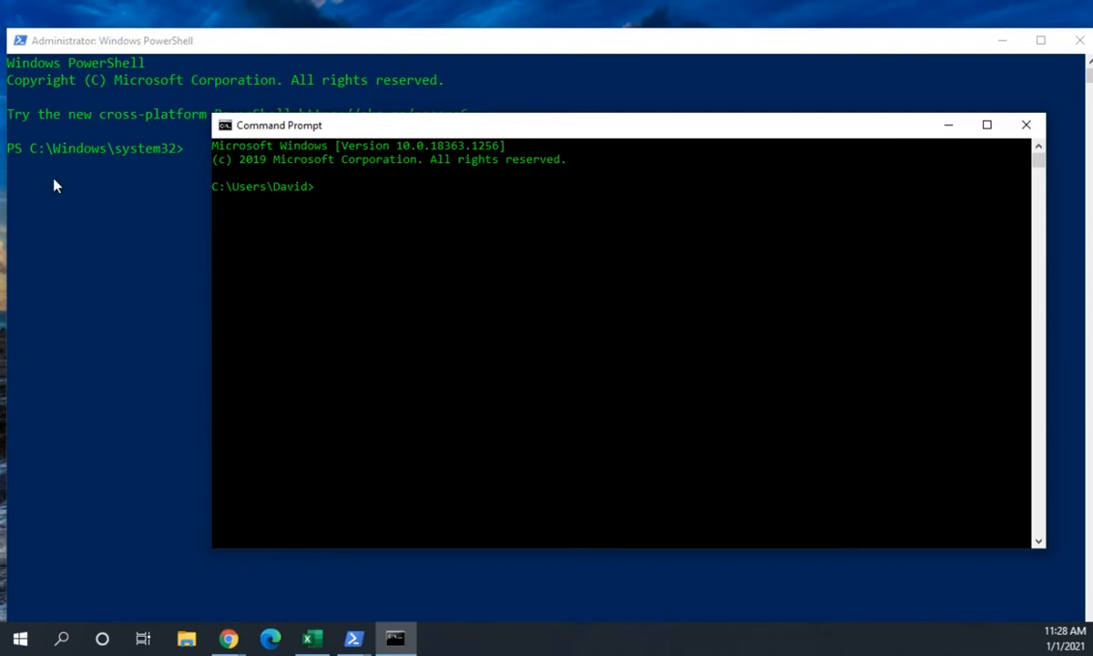
mouse_move(22, 170)
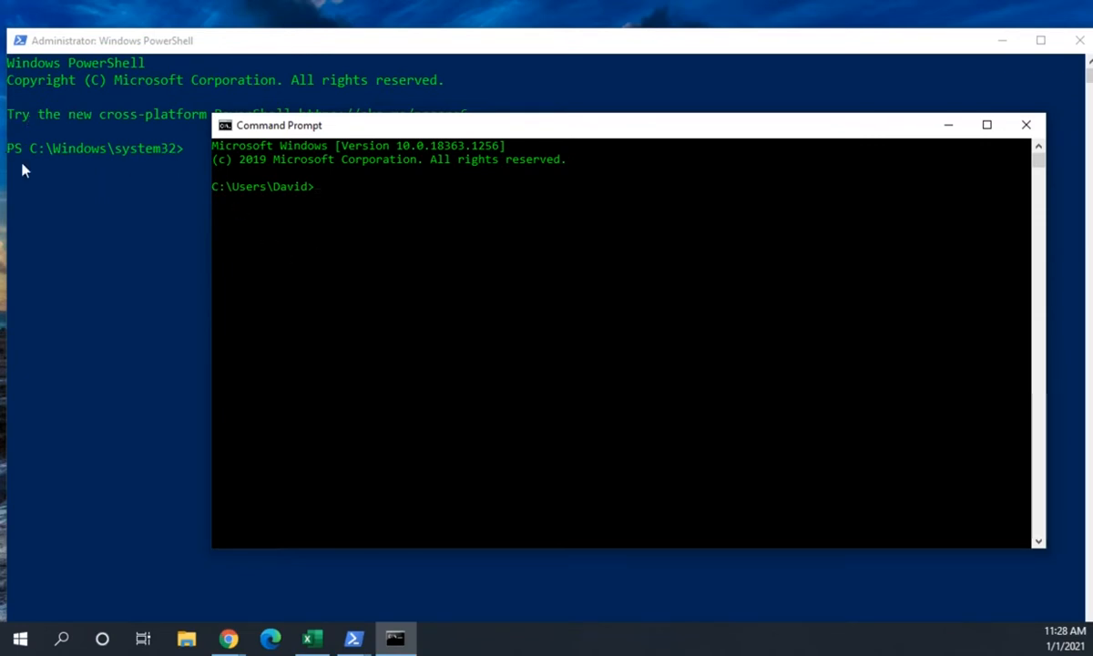
mouse_move(116, 229)
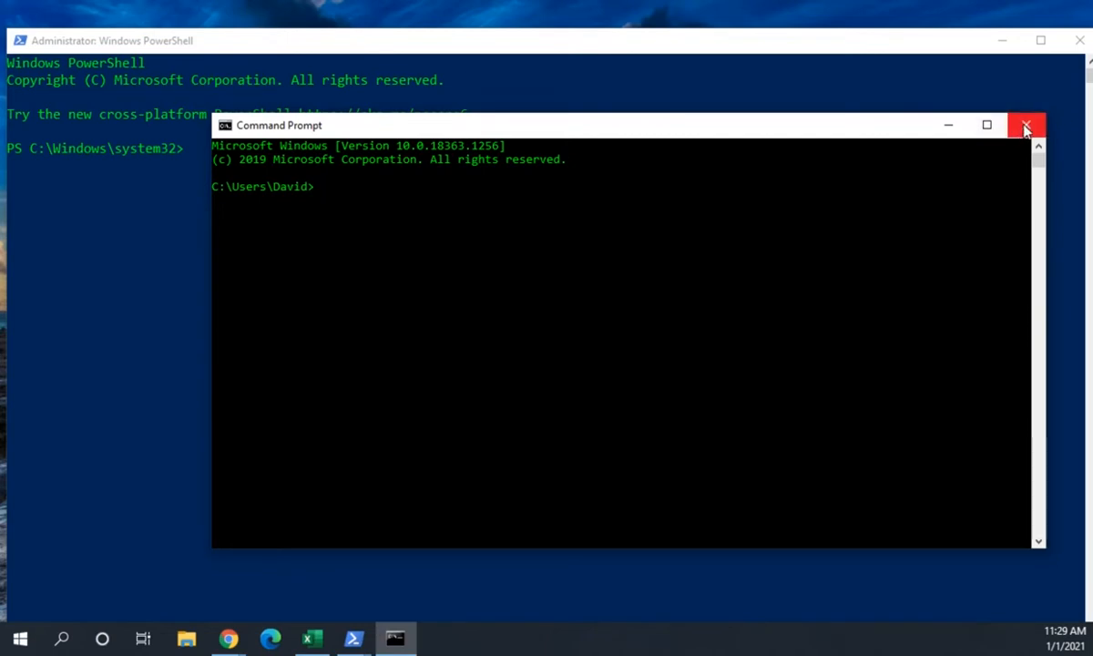
- Close the Command Prompt window, leaving only the administrator PowerShell console
click(1025, 124)
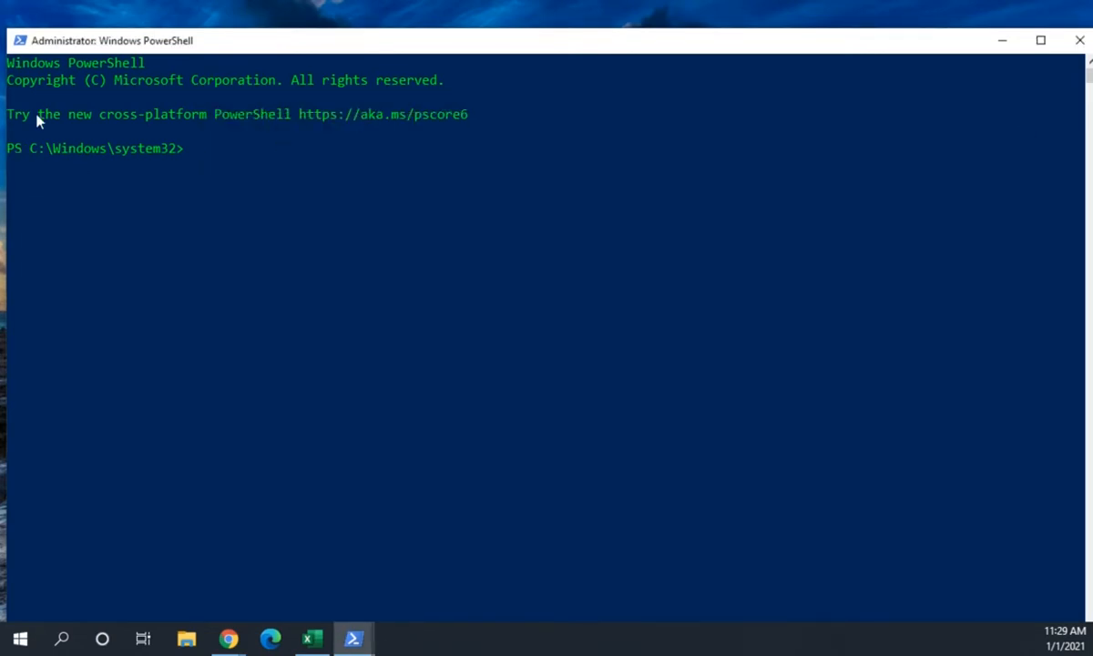
mouse_move(160, 52)
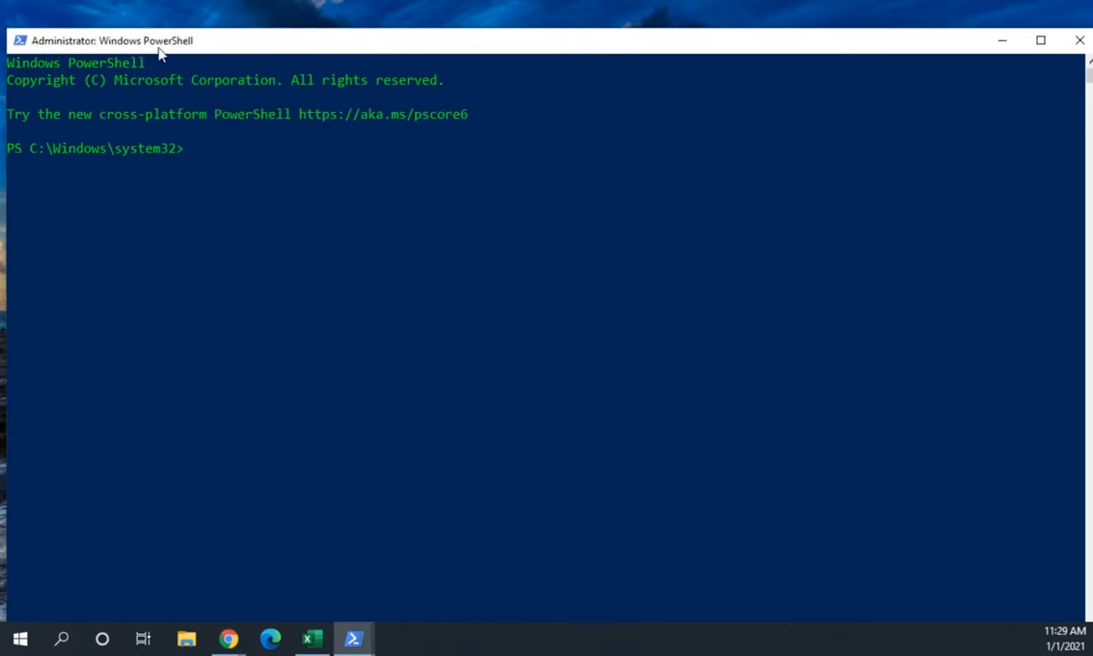
mouse_move(255, 186)
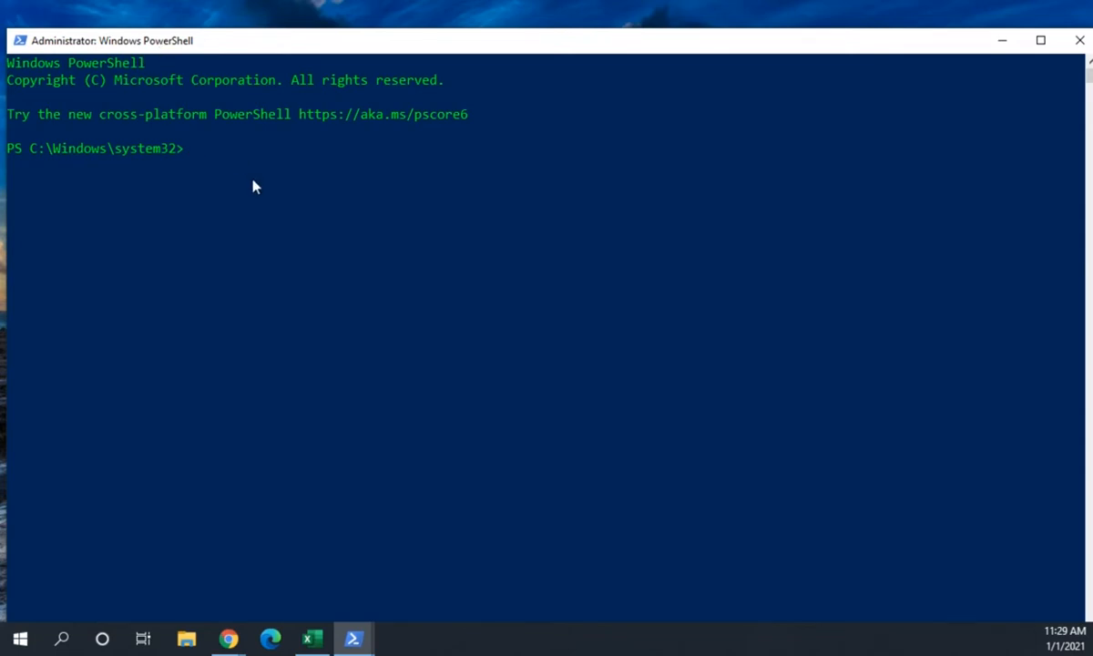
- Run $psversiontable to list PSVersion 5.1.18362.1171 and the Desktop edition
text($)
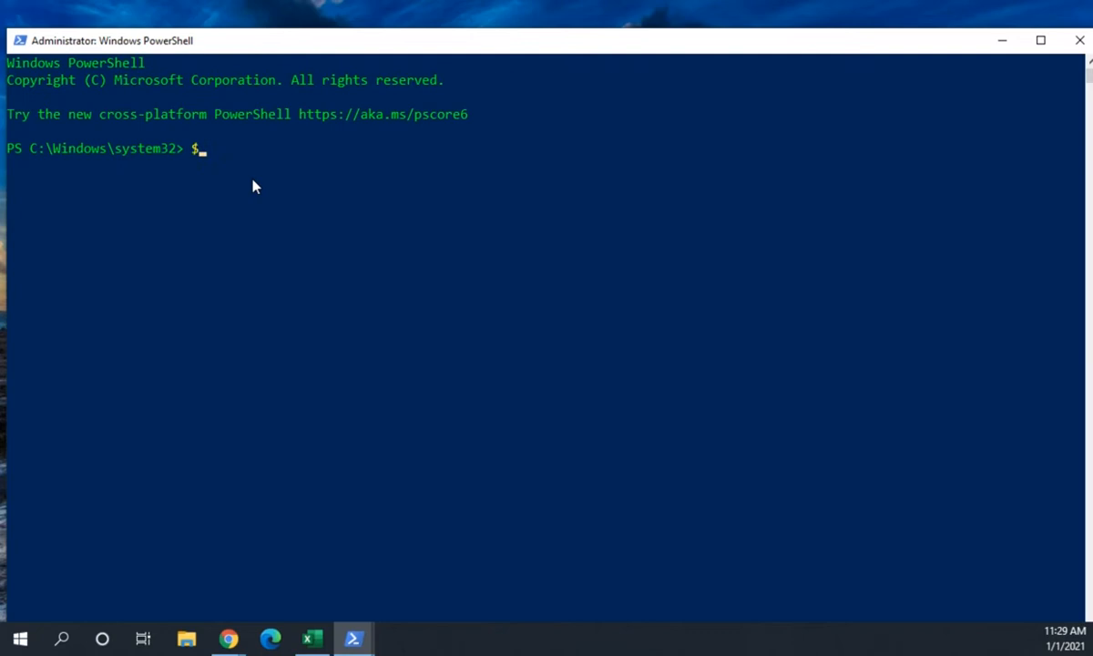
text(psversio)
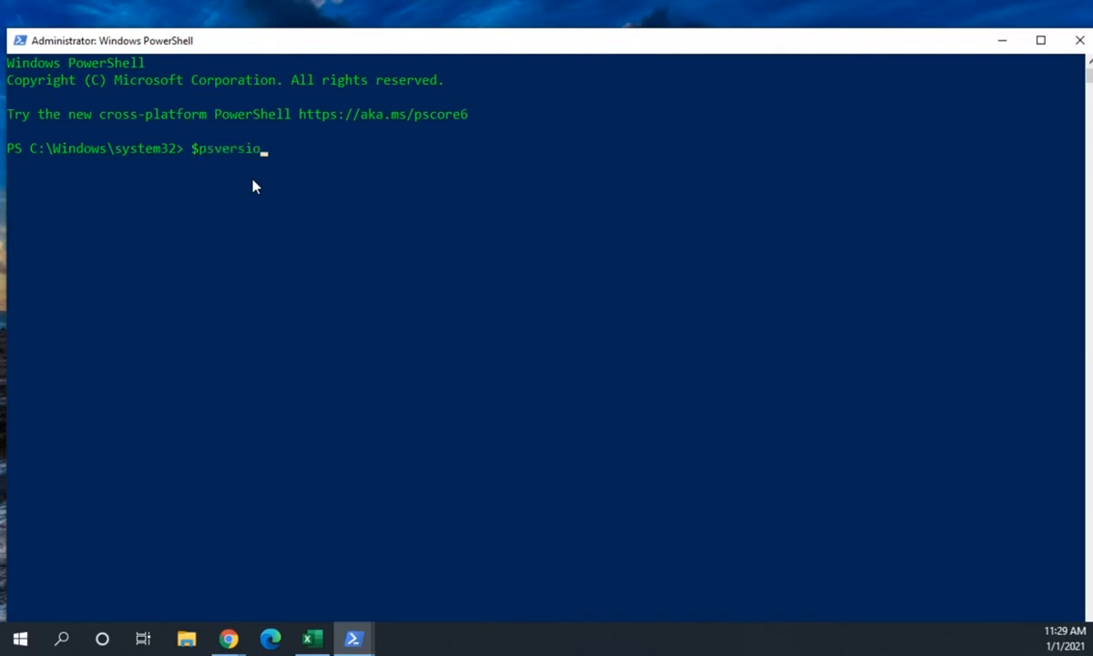
text(ntable)
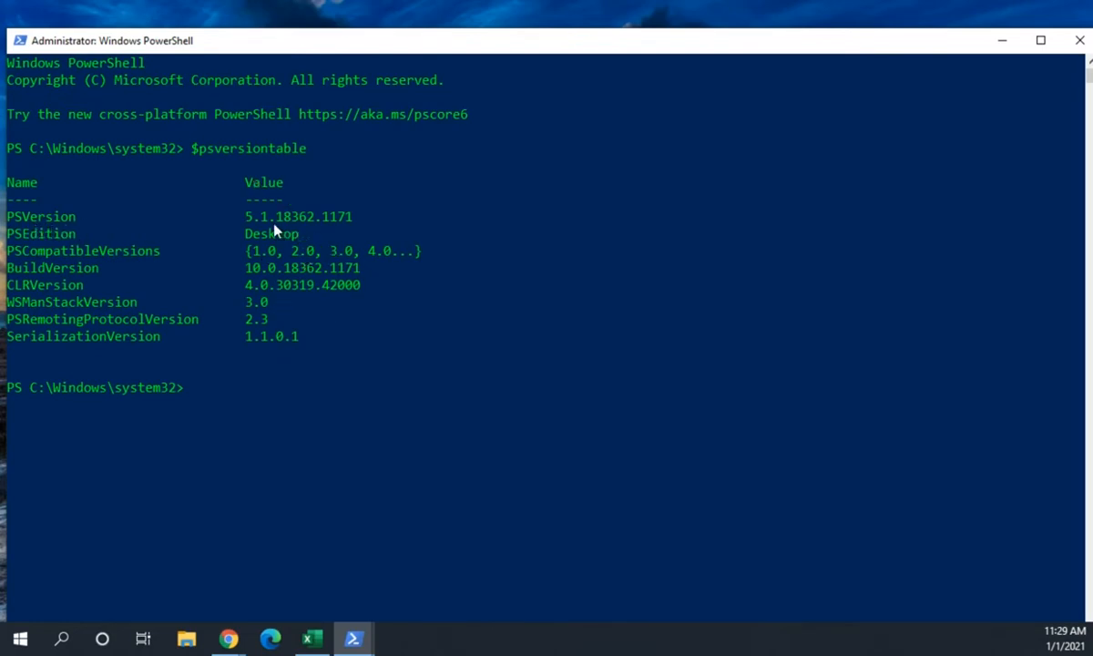
mouse_move(310, 235)
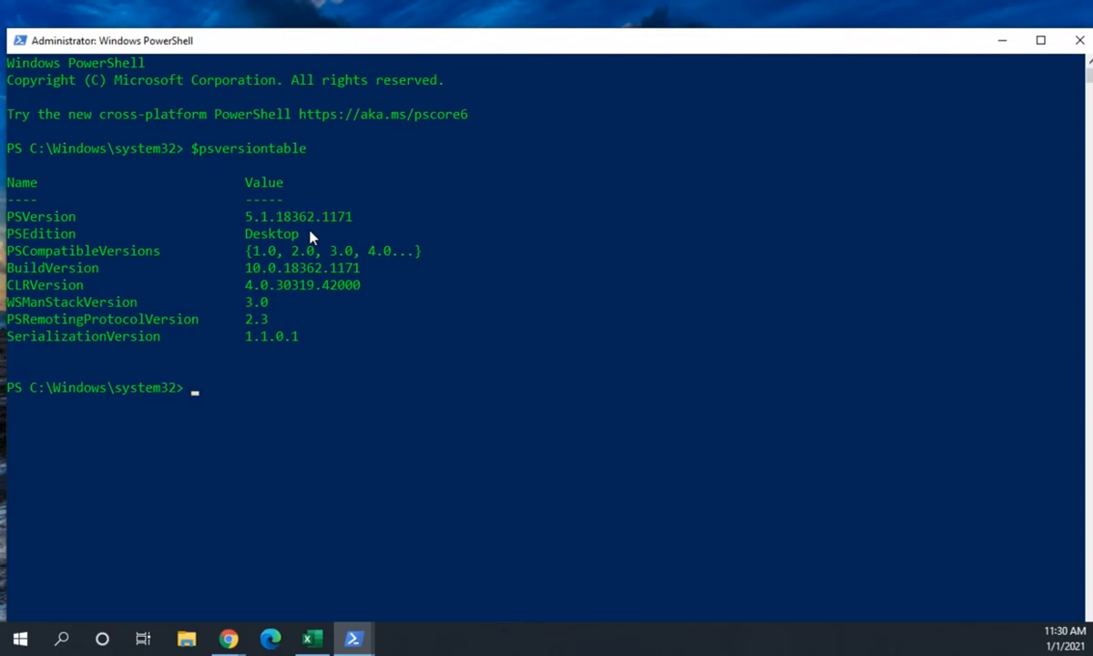
mouse_move(444, 142)
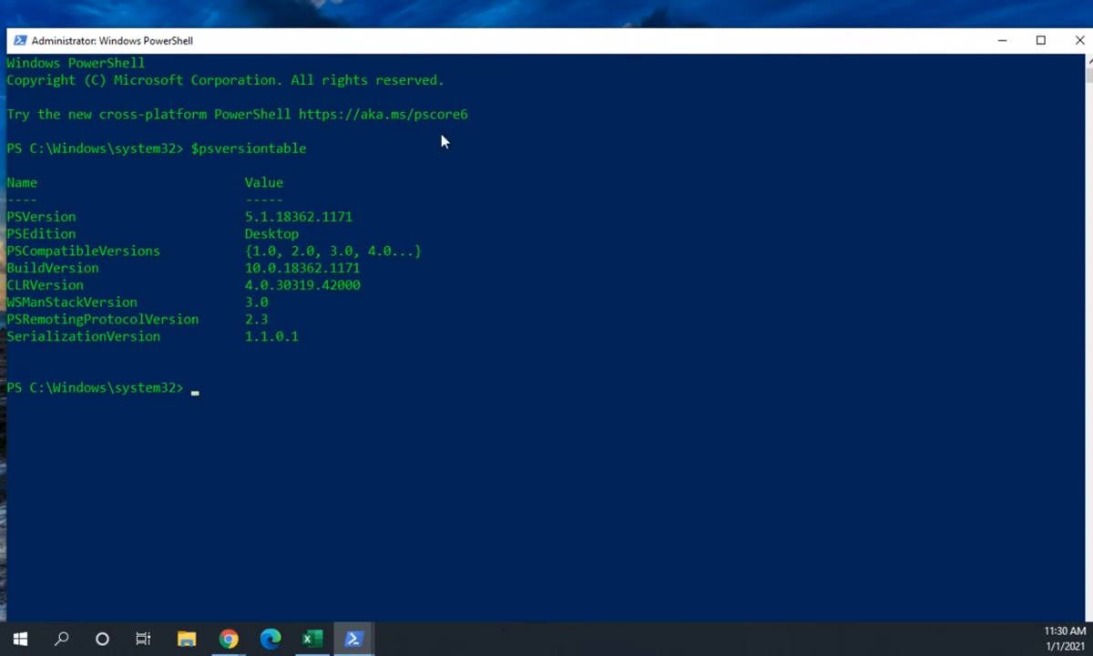
mouse_move(547, 247)
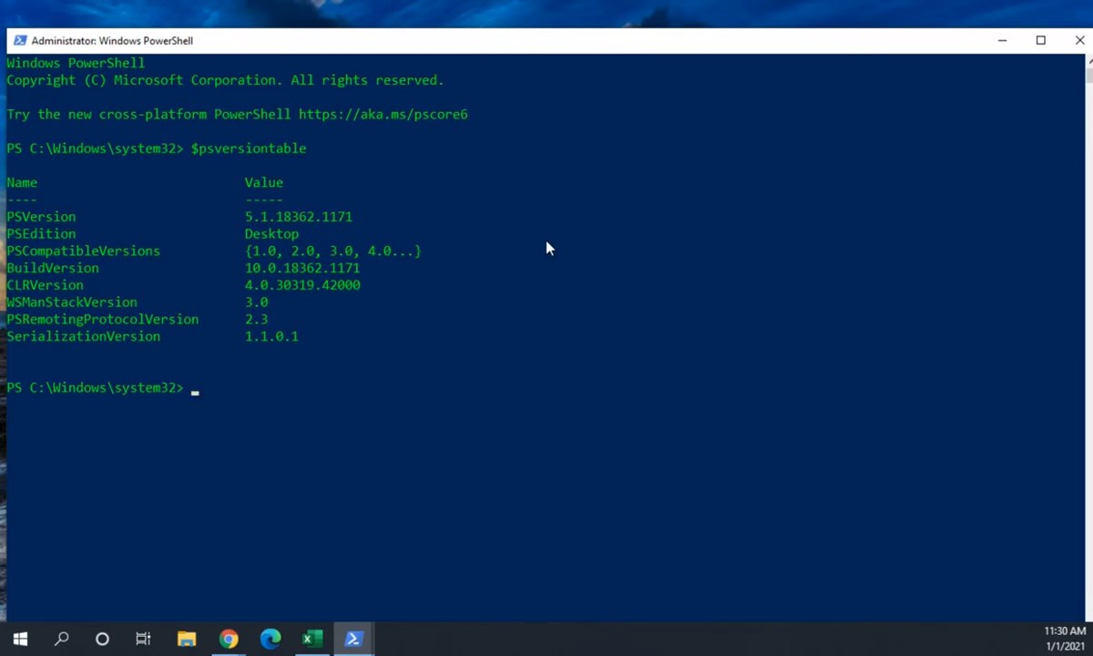
mouse_move(230, 226)
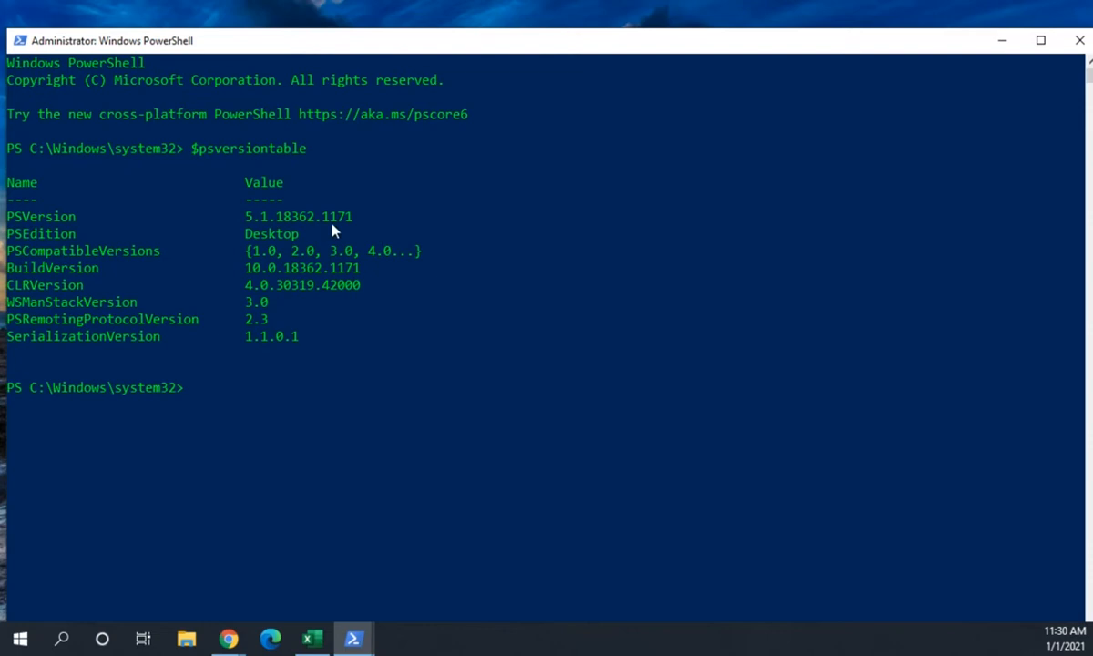
mouse_move(291, 290)
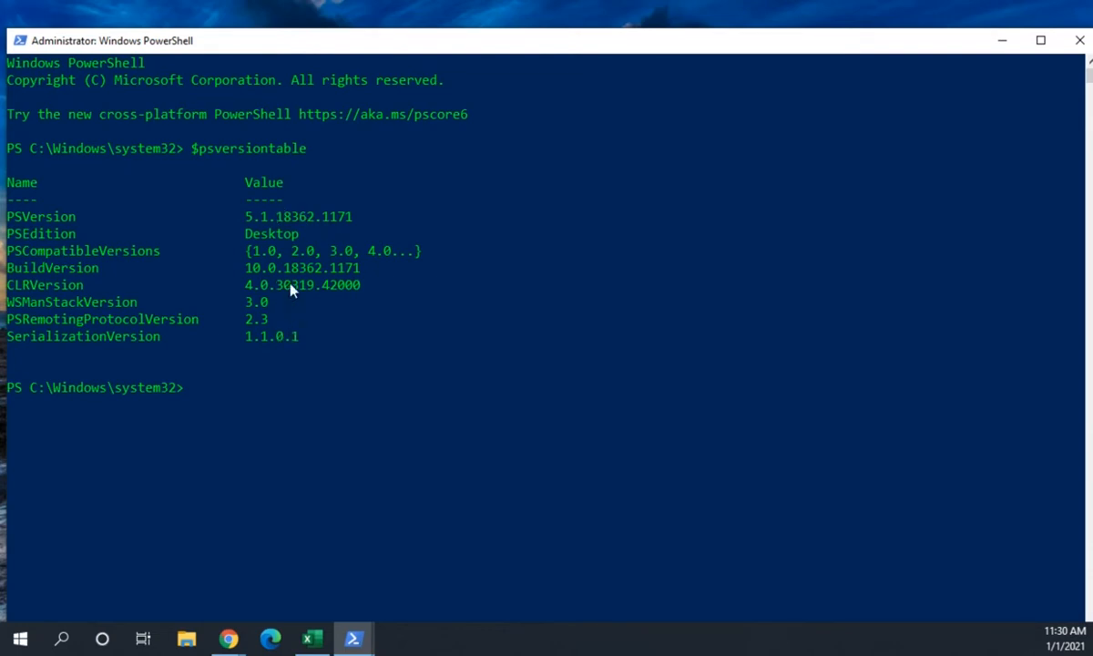
mouse_move(378, 218)
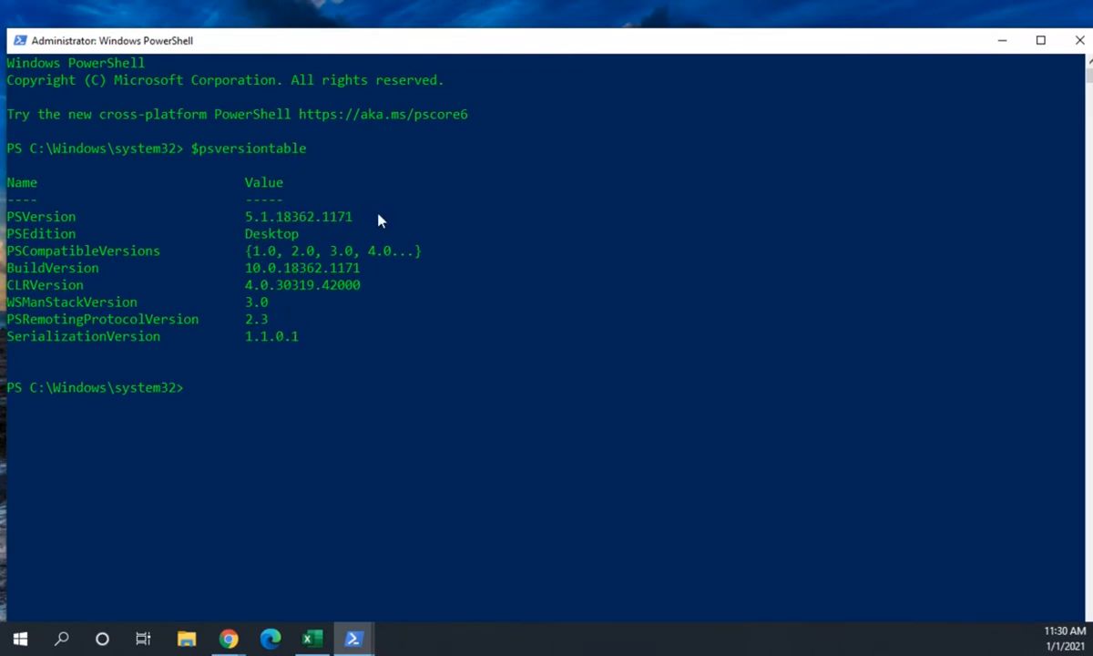
mouse_move(881, 128)
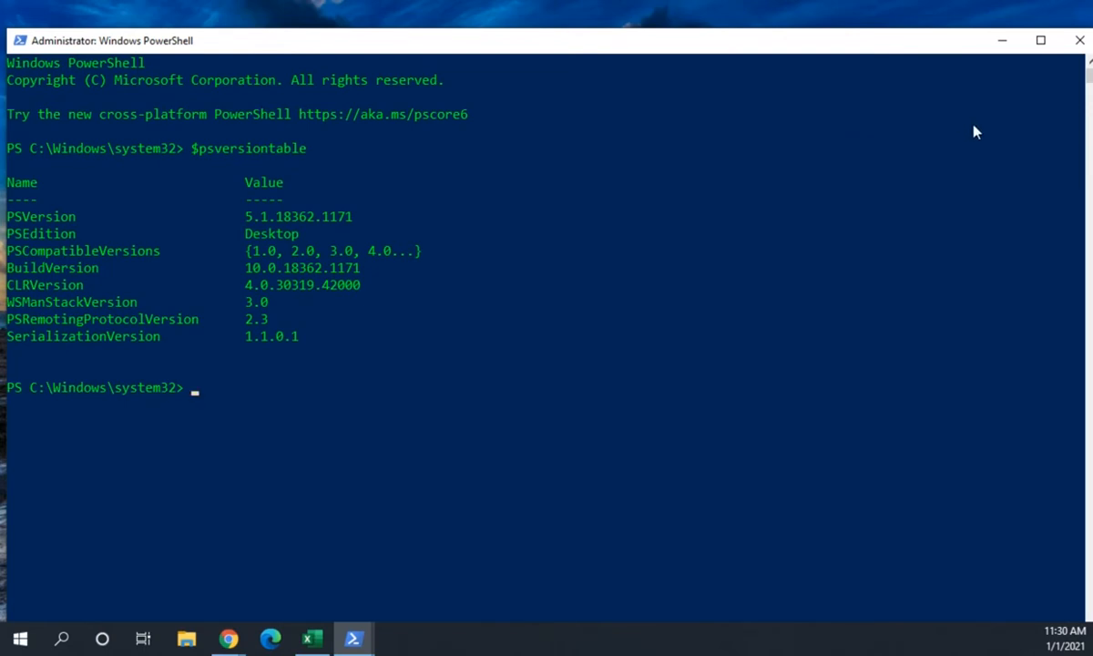
mouse_move(395, 51)
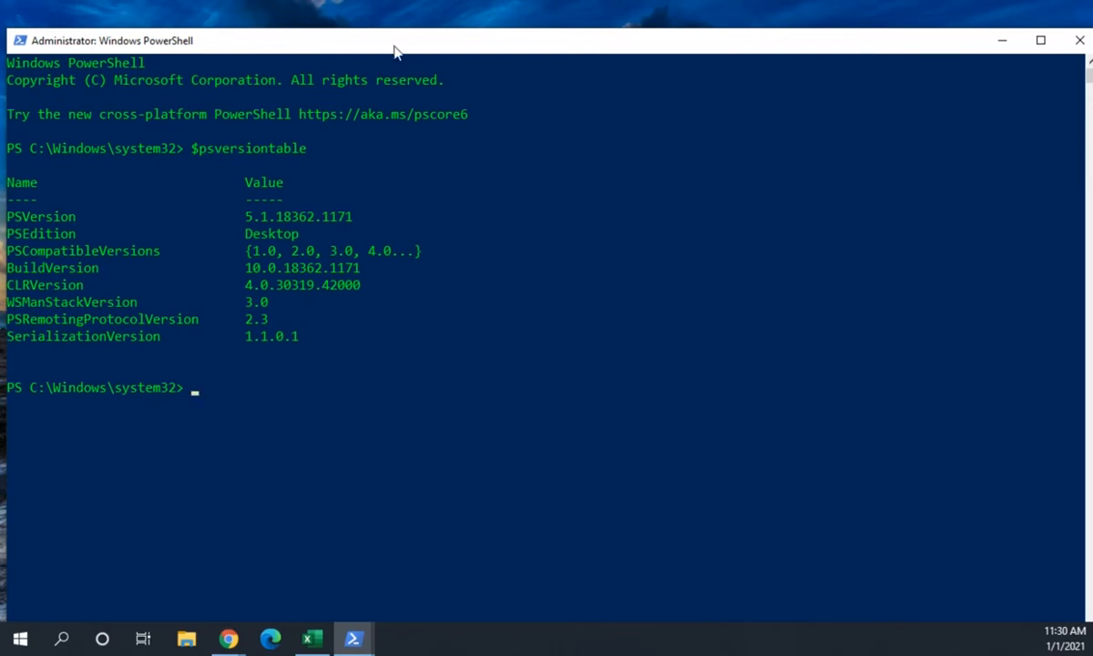
mouse_move(287, 268)
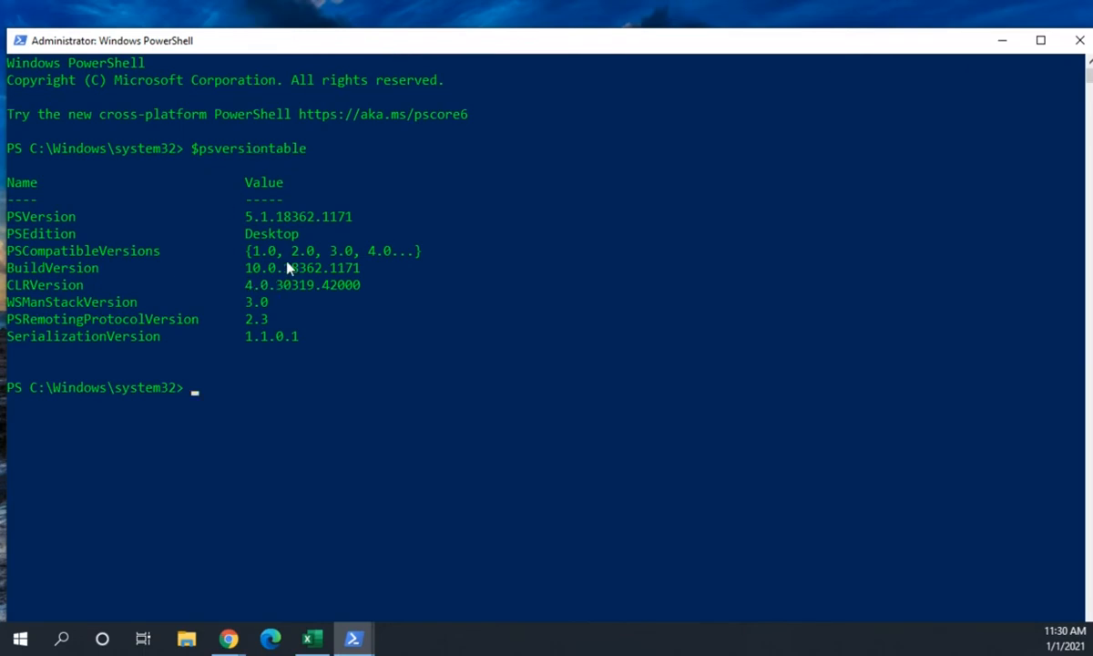
mouse_move(277, 43)
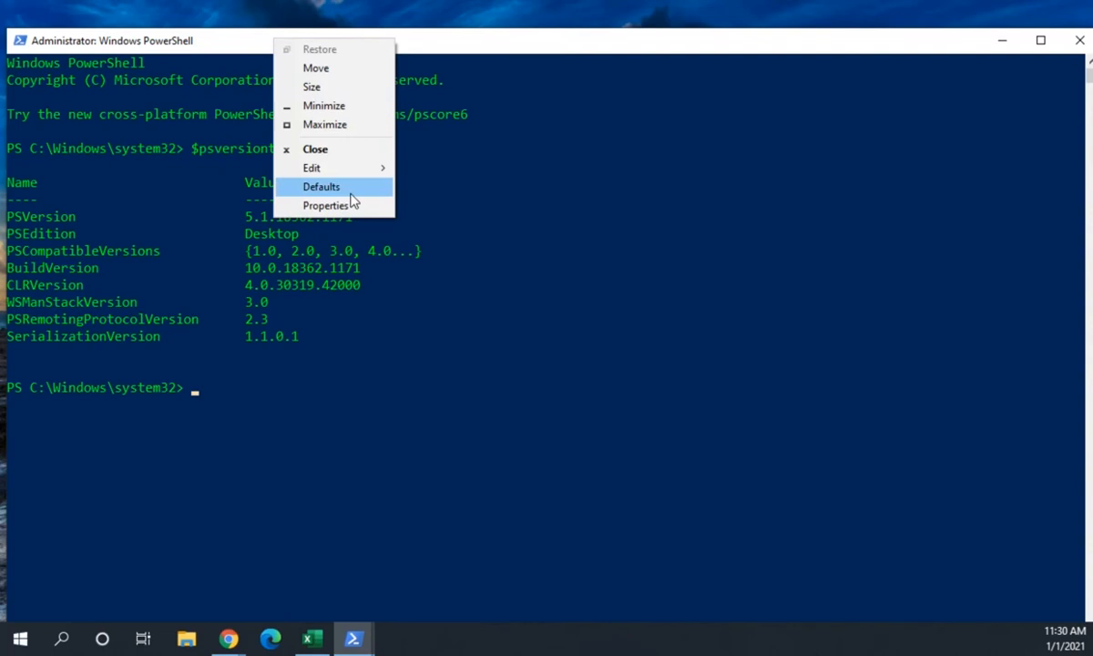
- In the console Properties Options, set command history Number of Buffers to 4
click(326, 204)
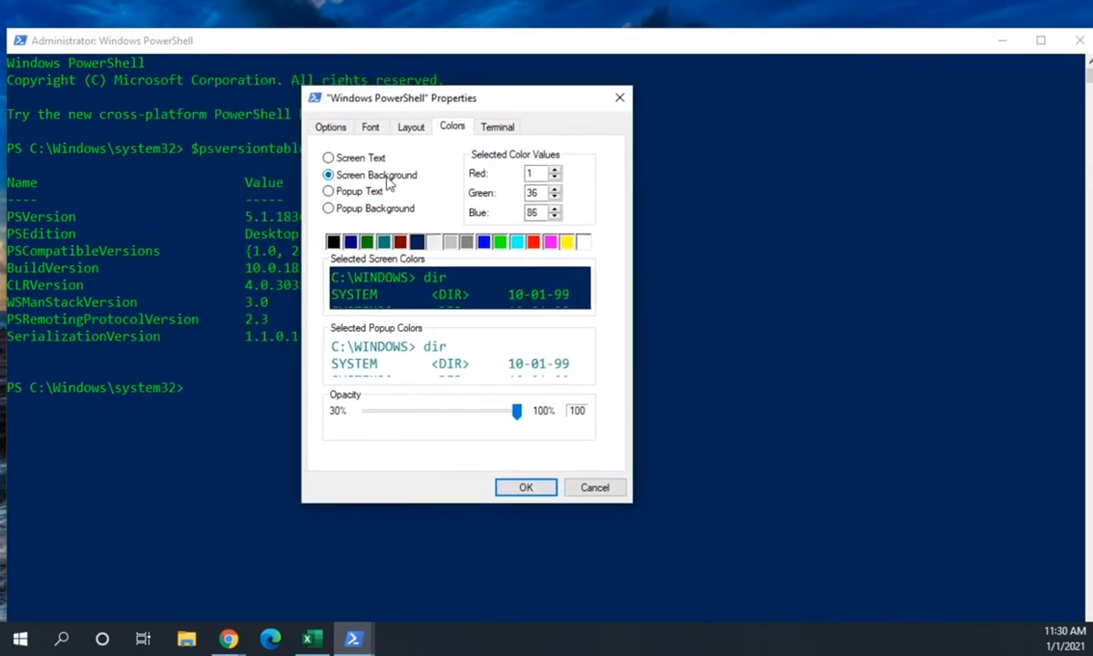
mouse_move(330, 127)
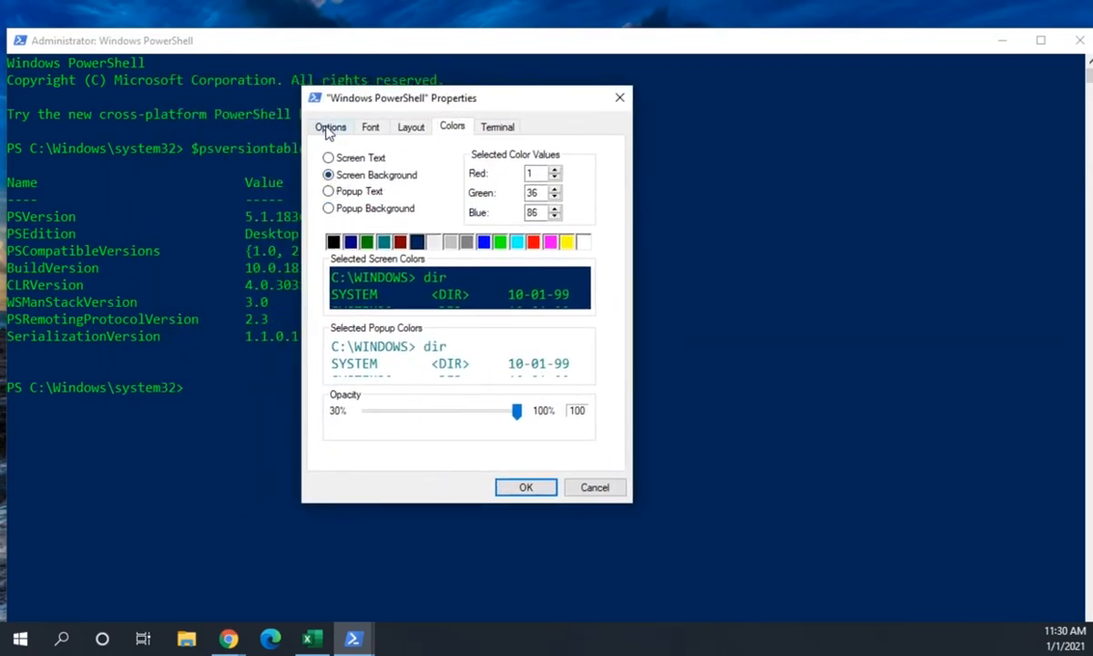
click(330, 126)
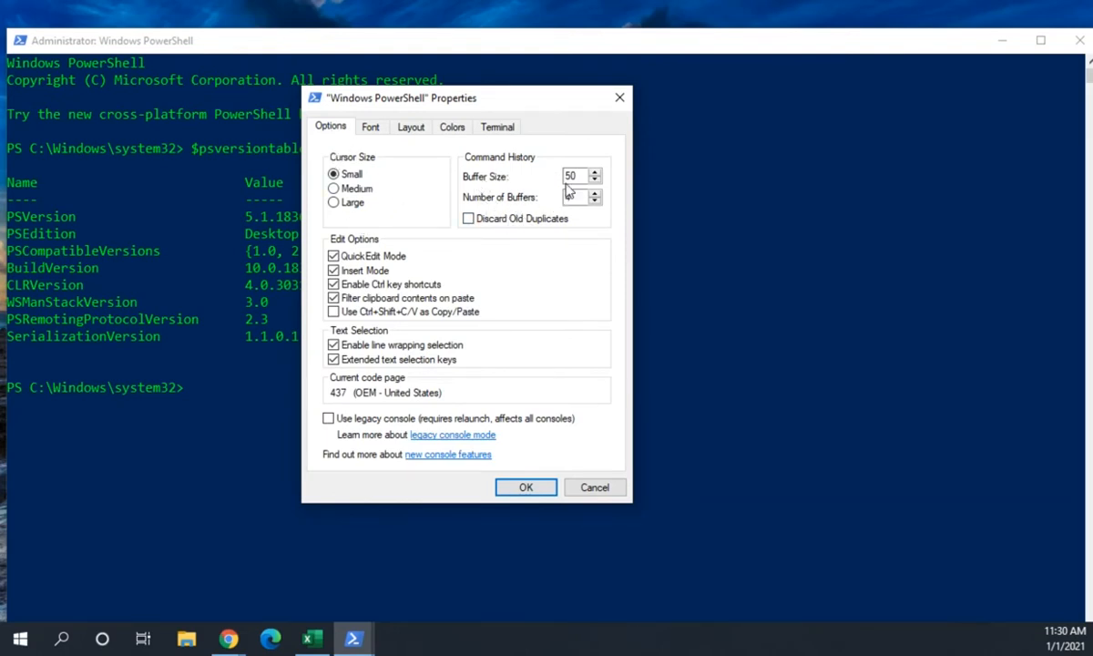
text(4)
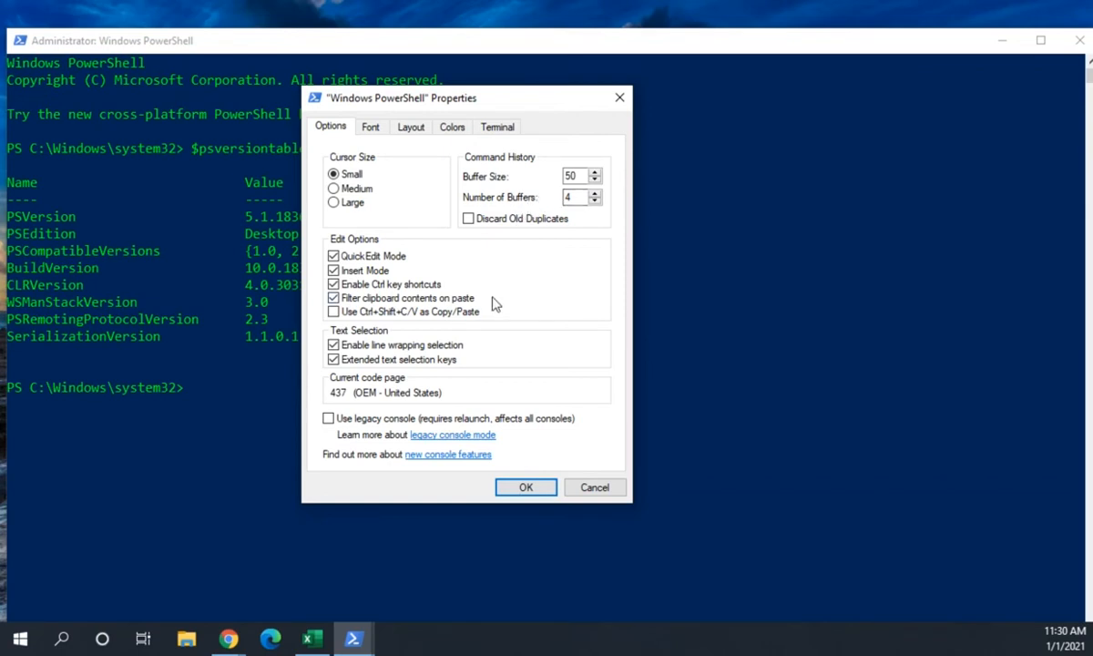
mouse_move(491, 303)
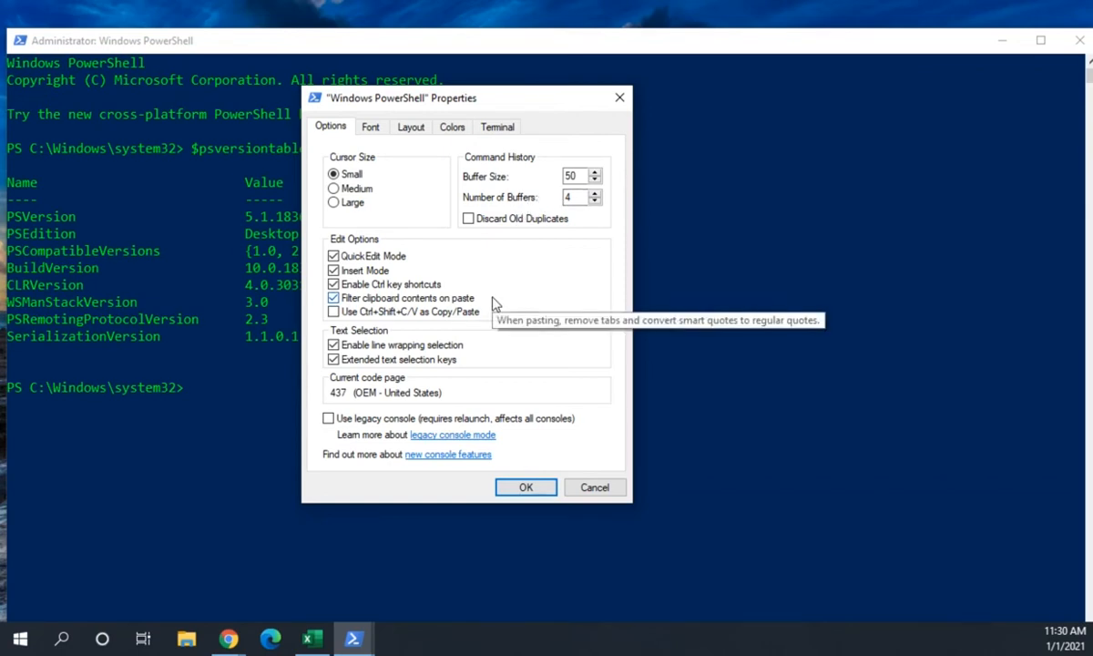
mouse_move(452, 321)
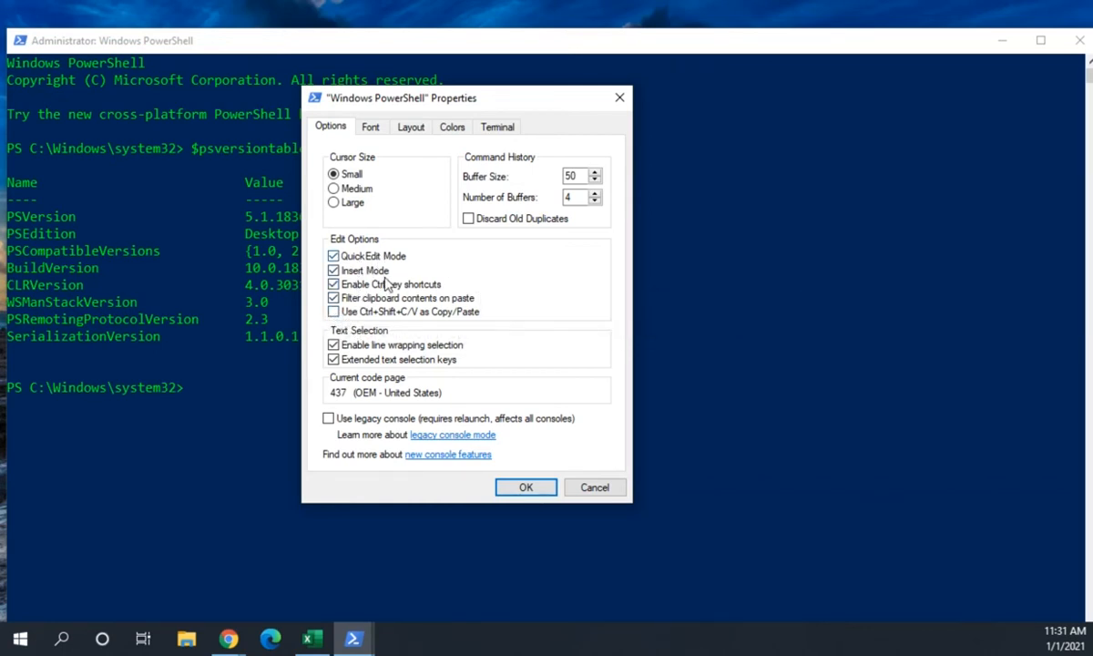
mouse_move(390, 326)
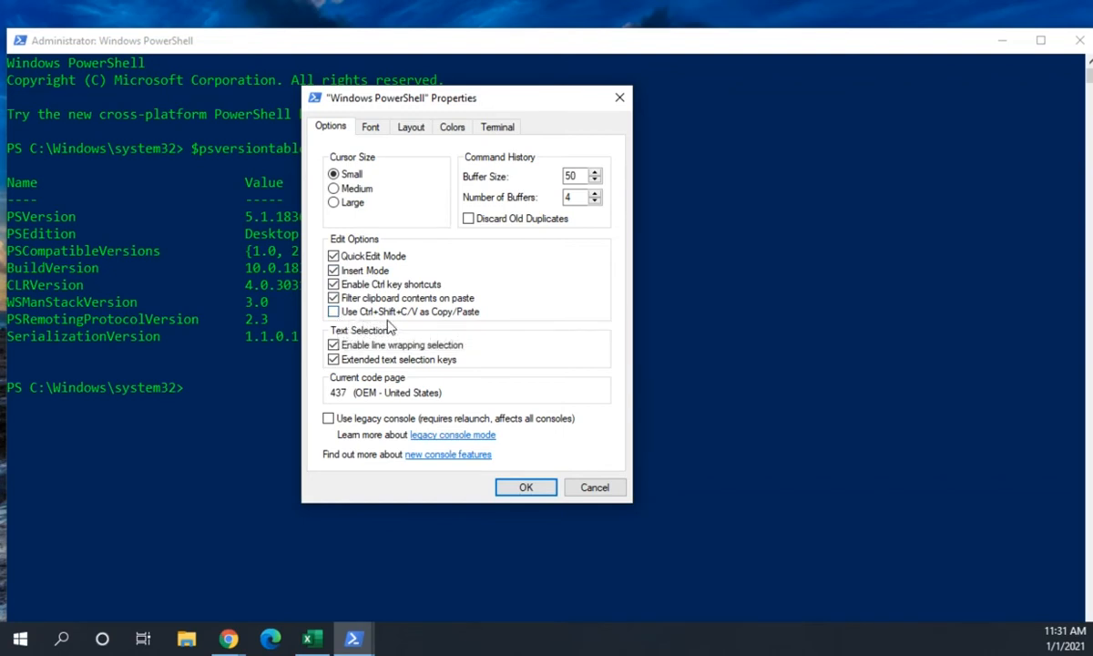
mouse_move(372, 339)
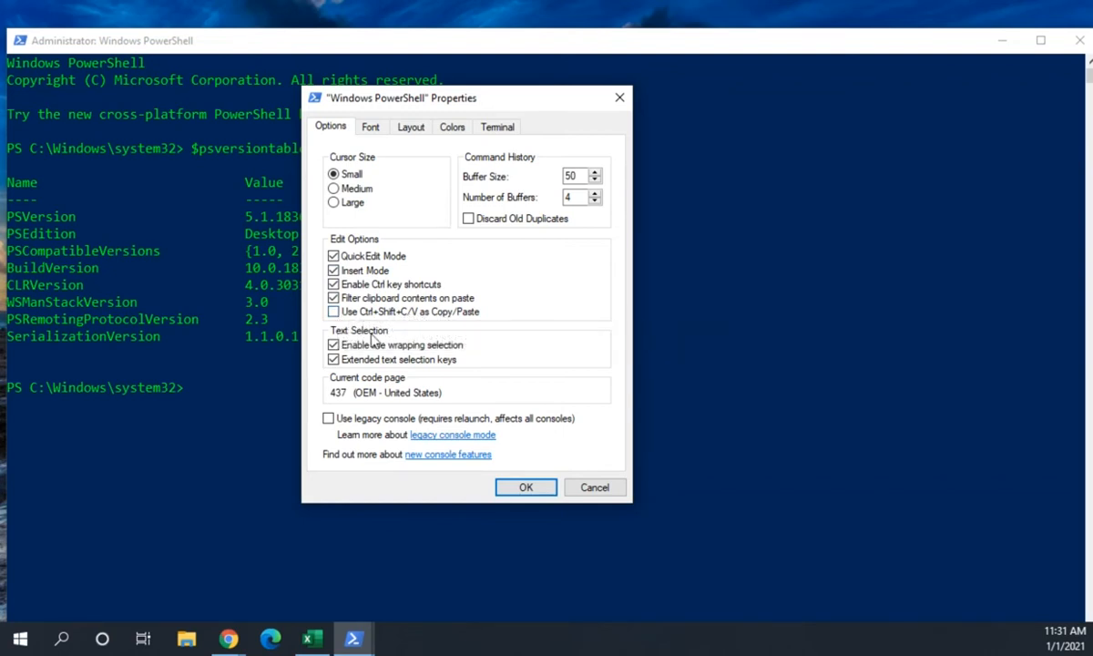
mouse_move(472, 363)
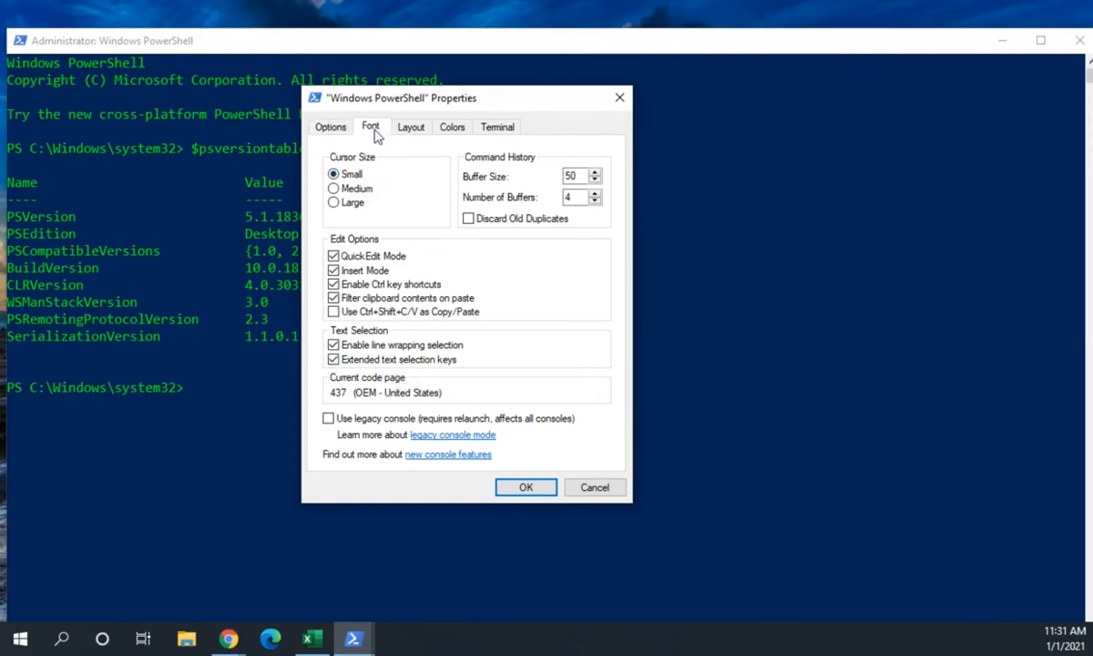
- Preview Lucida Console in the Font settings, then keep Consolas at size 20
click(370, 126)
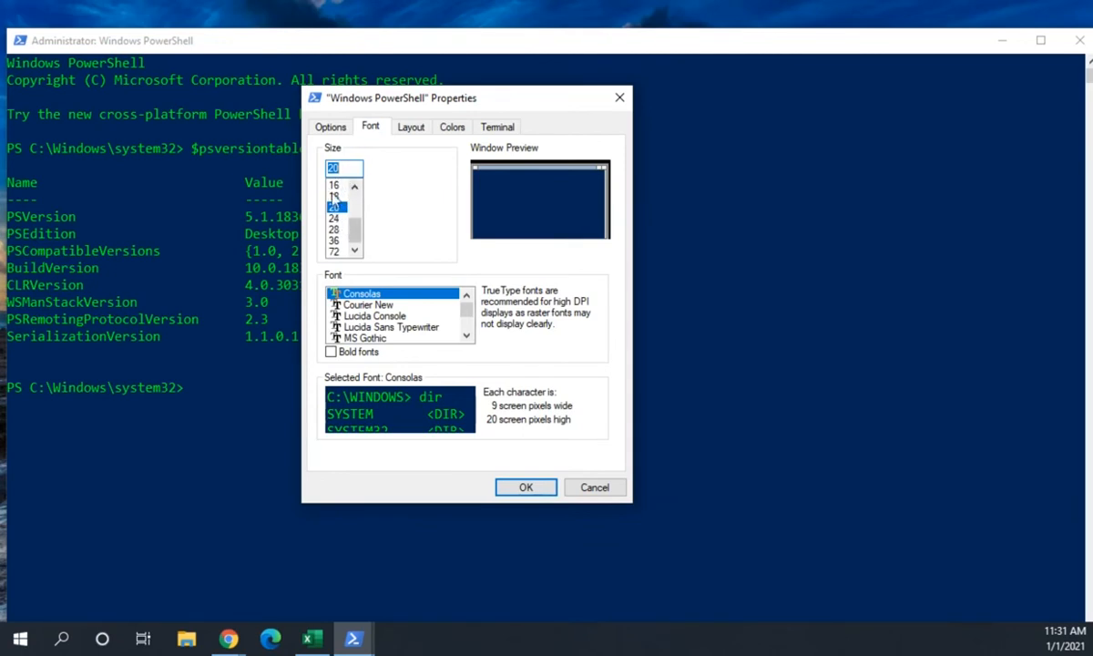
mouse_move(354, 220)
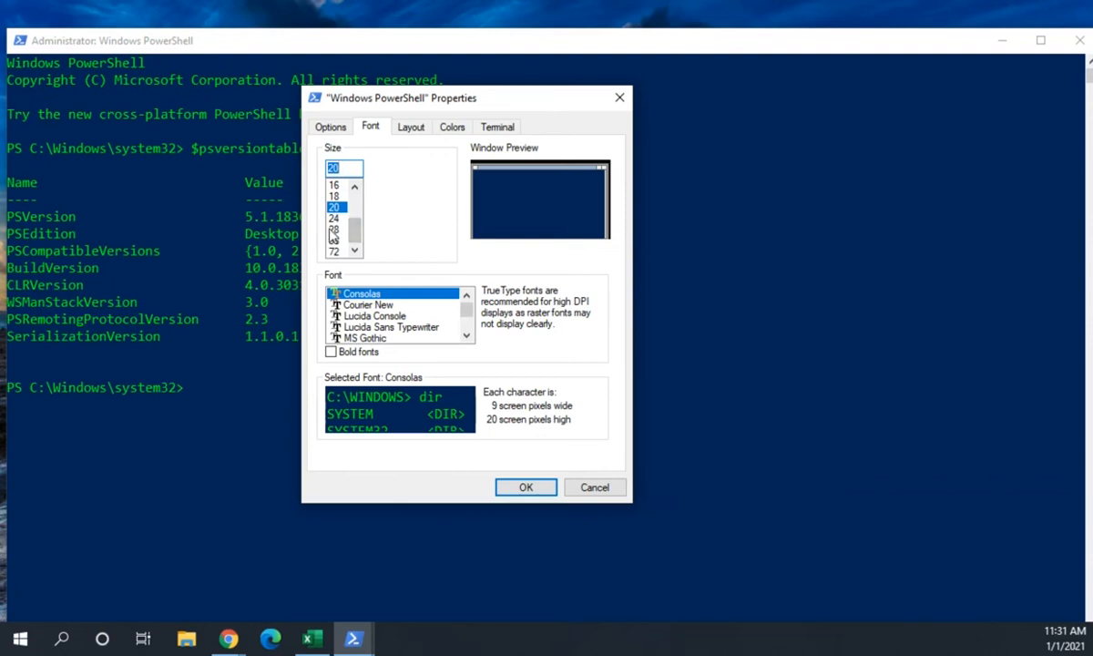
mouse_move(193, 273)
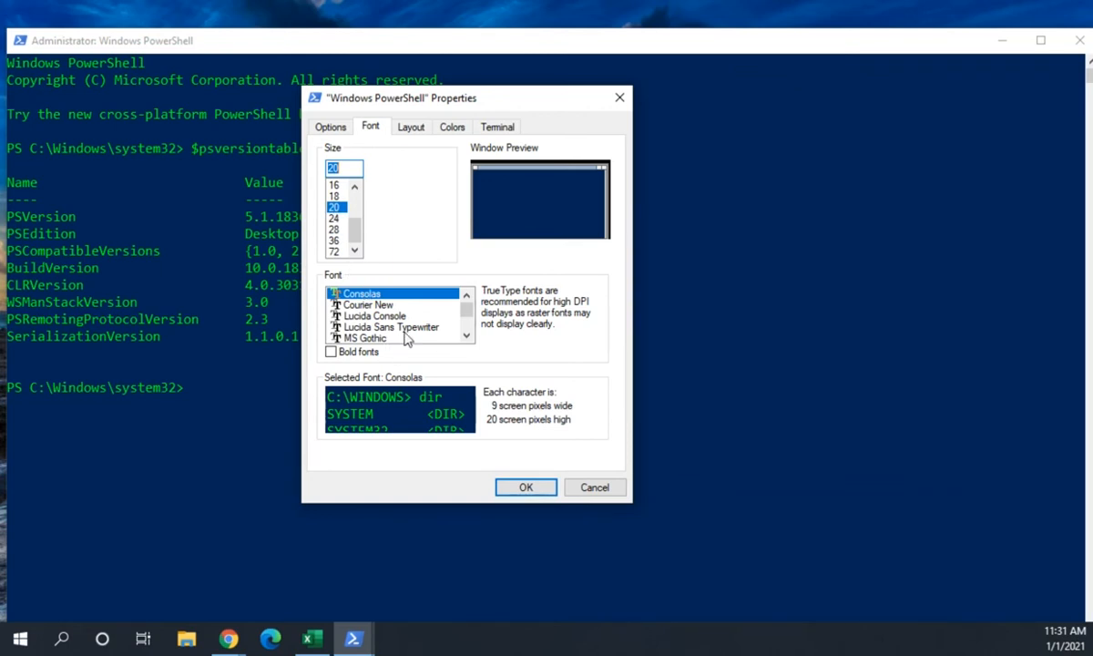
mouse_move(441, 311)
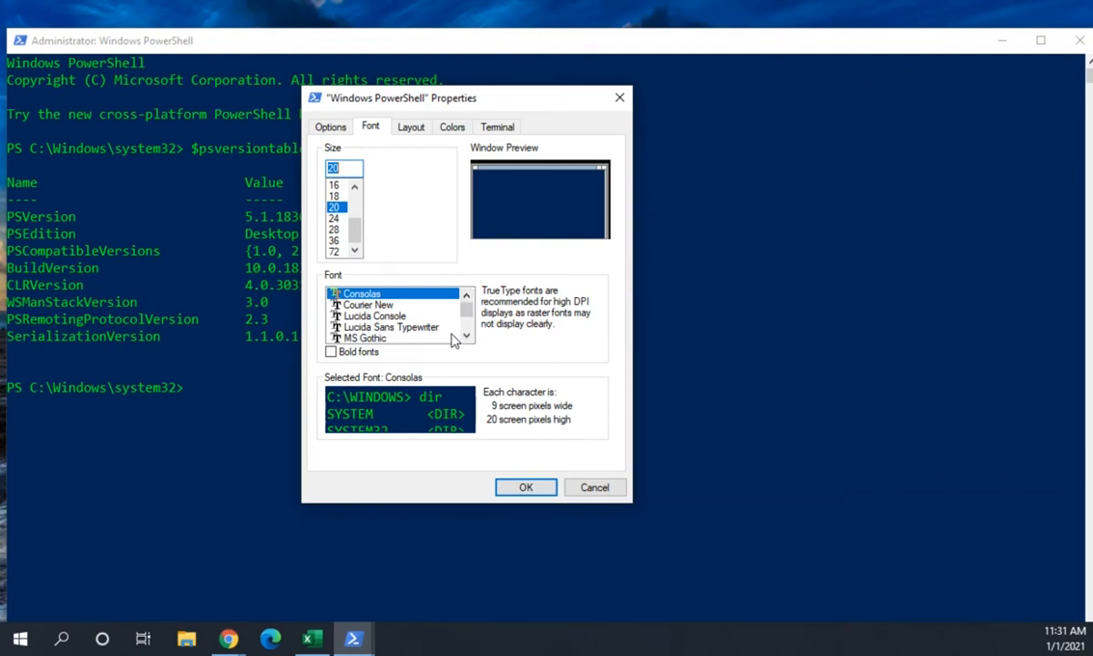
click(373, 315)
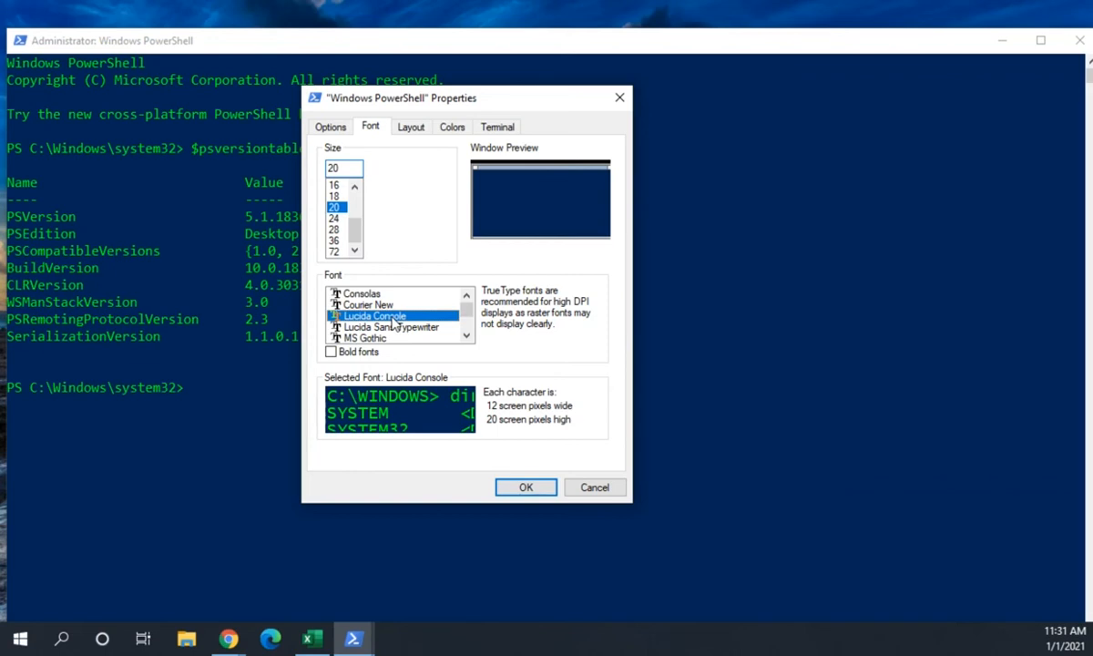
mouse_move(408, 328)
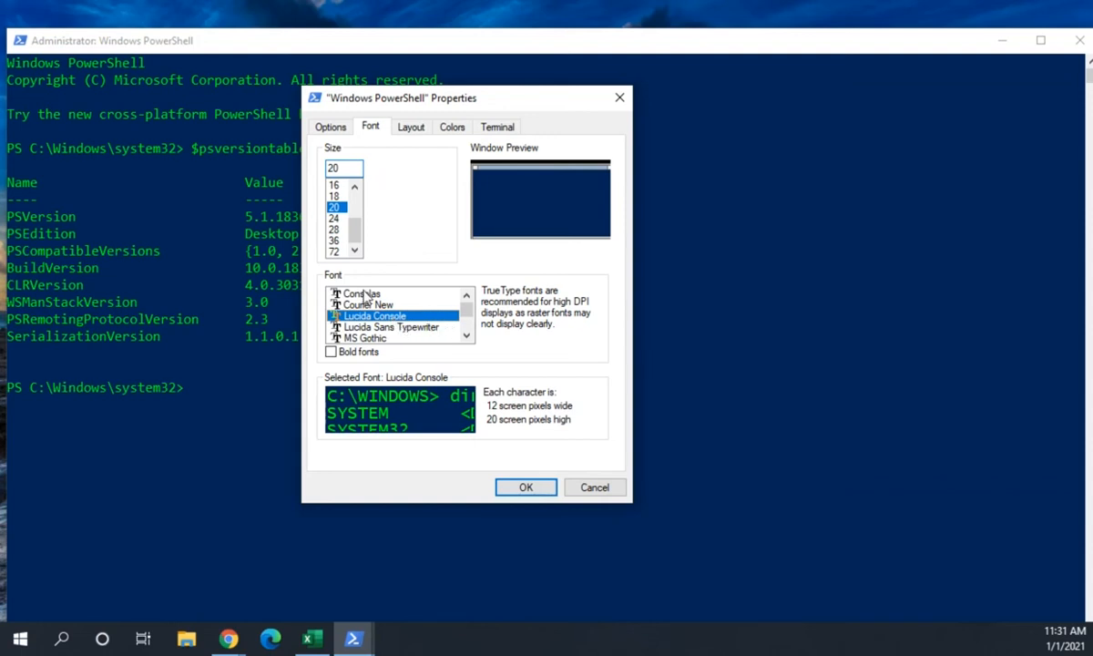
click(360, 291)
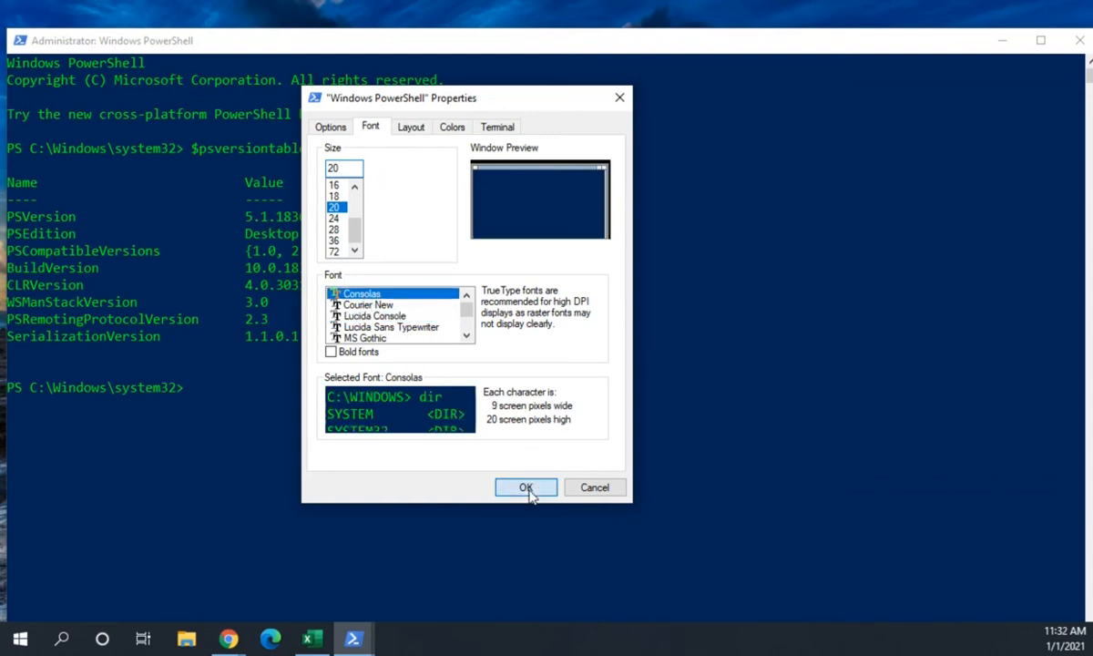
- Apply the Consolas font with OK, returning to the console showing the version table
click(525, 489)
text([()
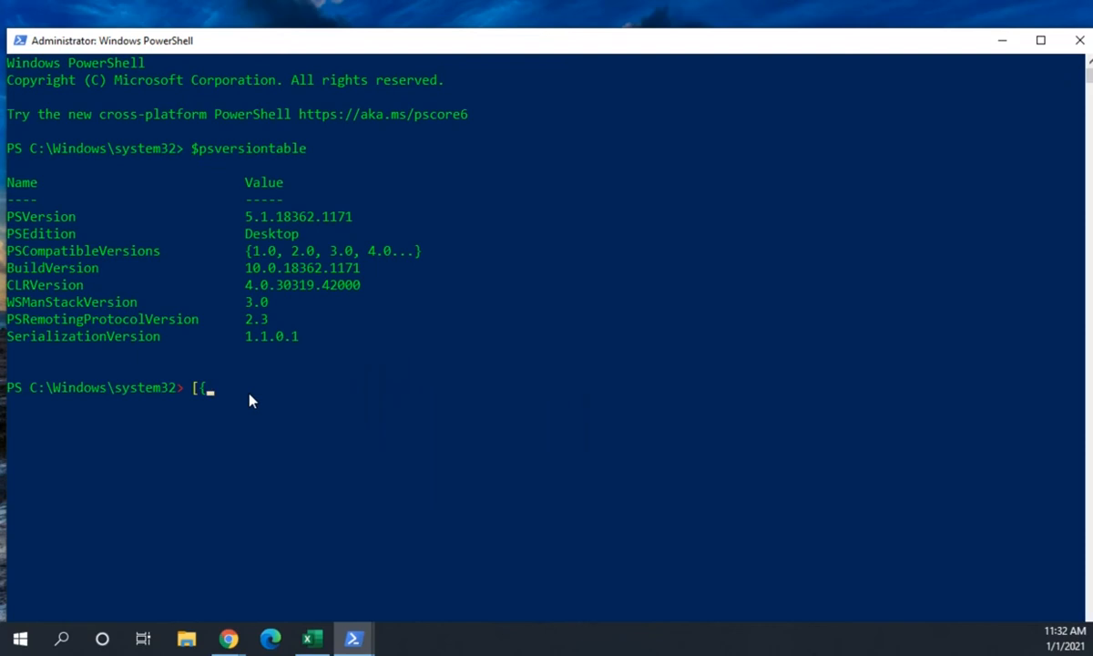
text(')
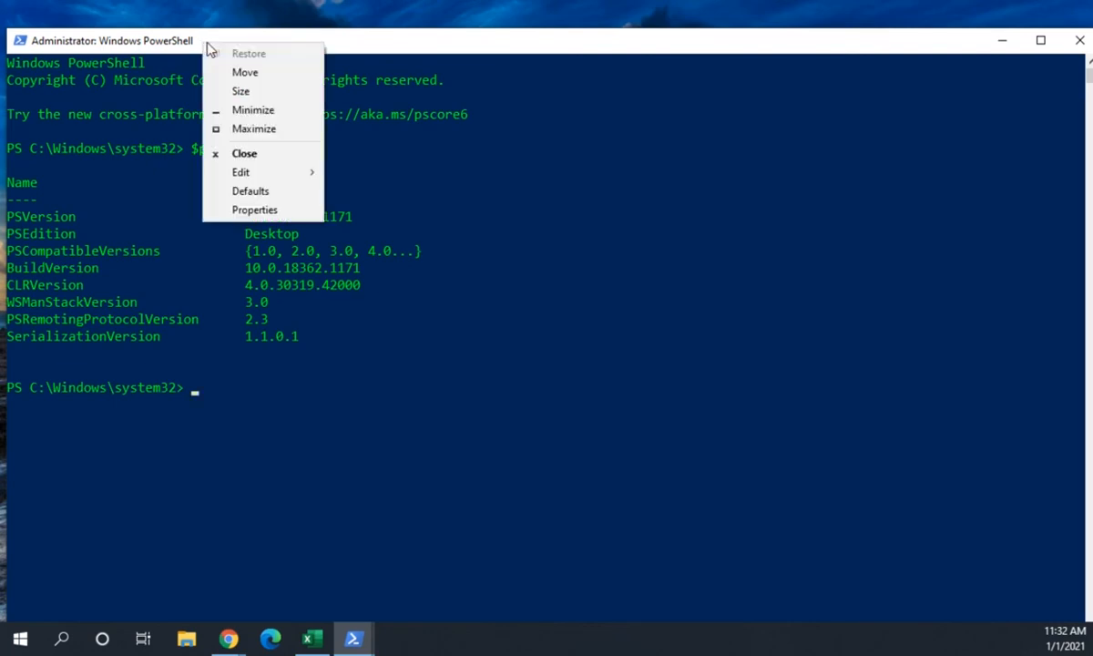
- Reopen Properties and review the Layout settings with the 140-wide window and screen buffer
click(255, 209)
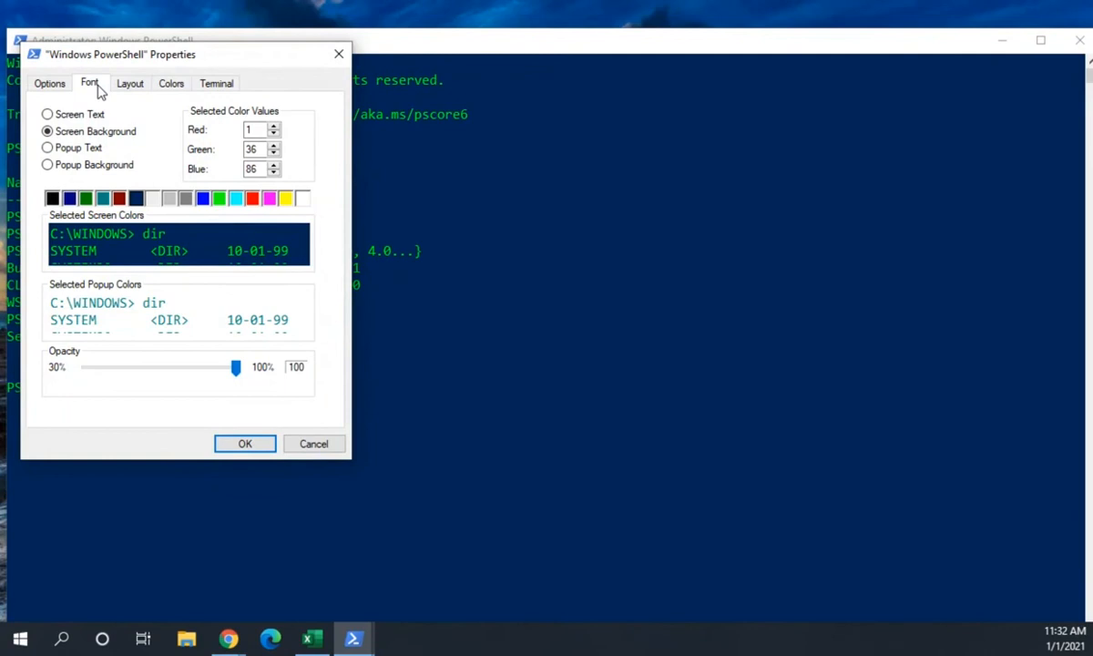
click(89, 84)
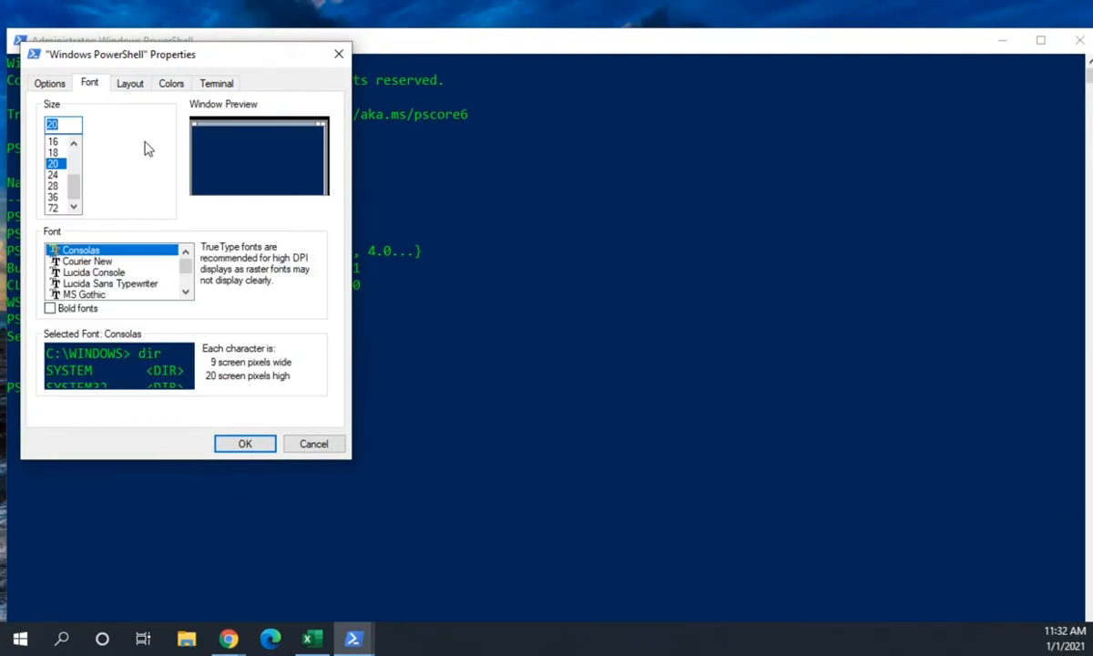
click(131, 84)
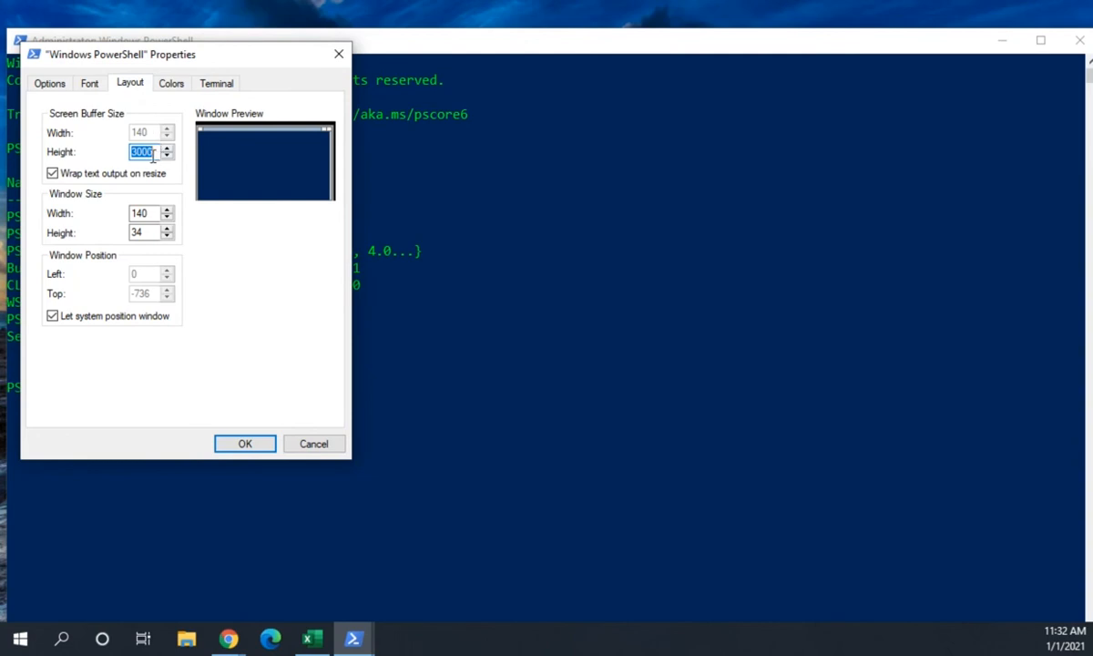
mouse_move(124, 173)
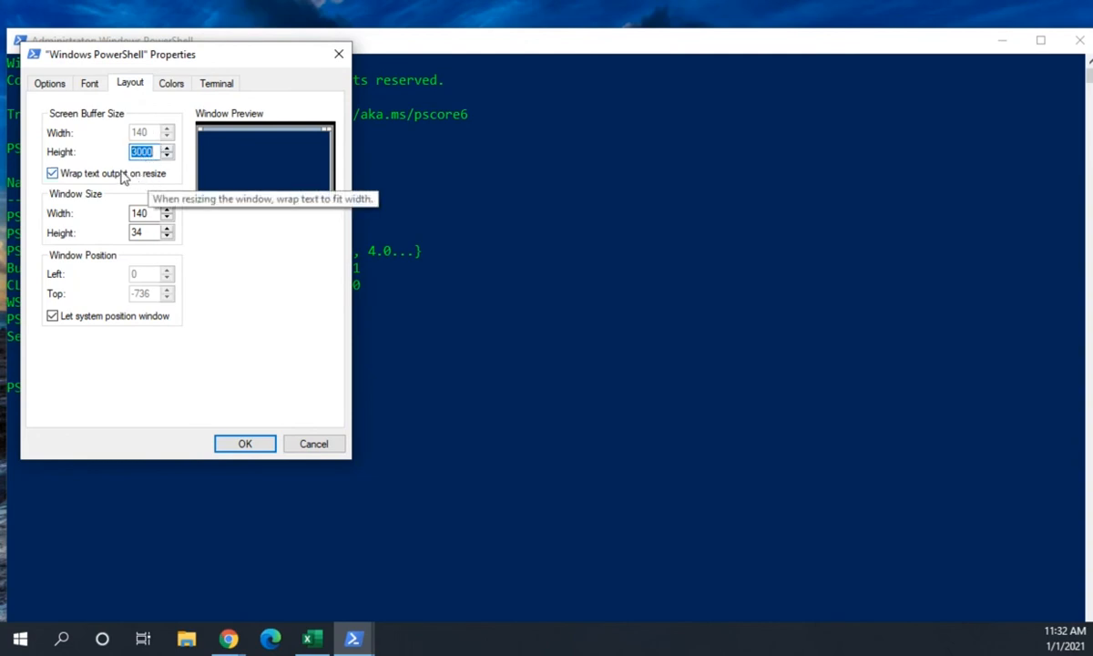
mouse_move(162, 184)
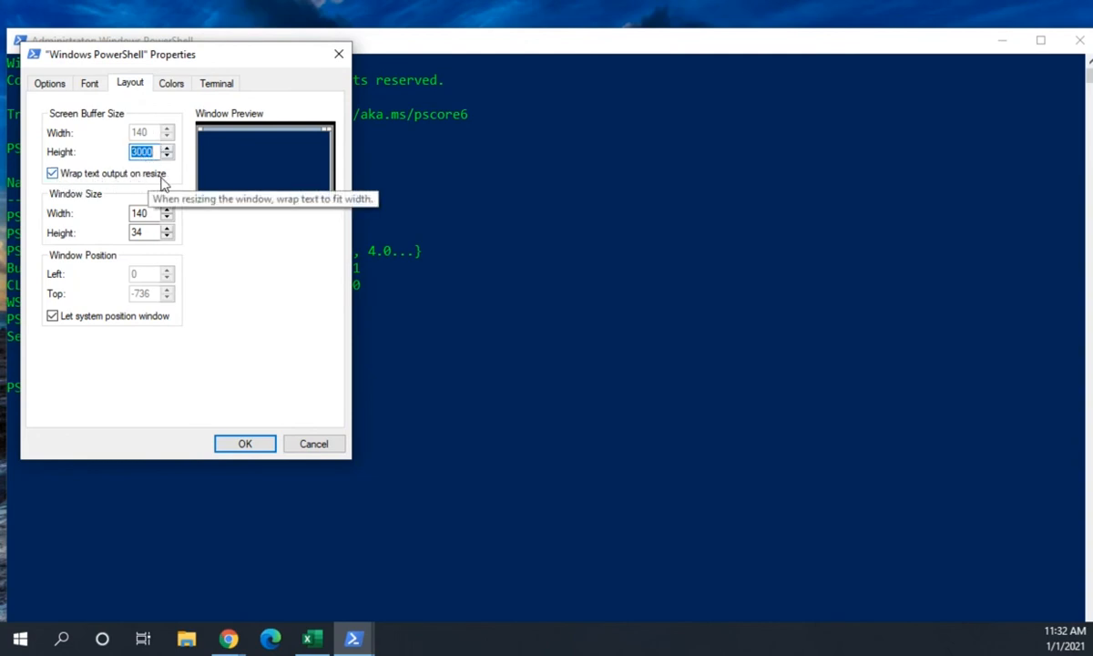
mouse_move(142, 213)
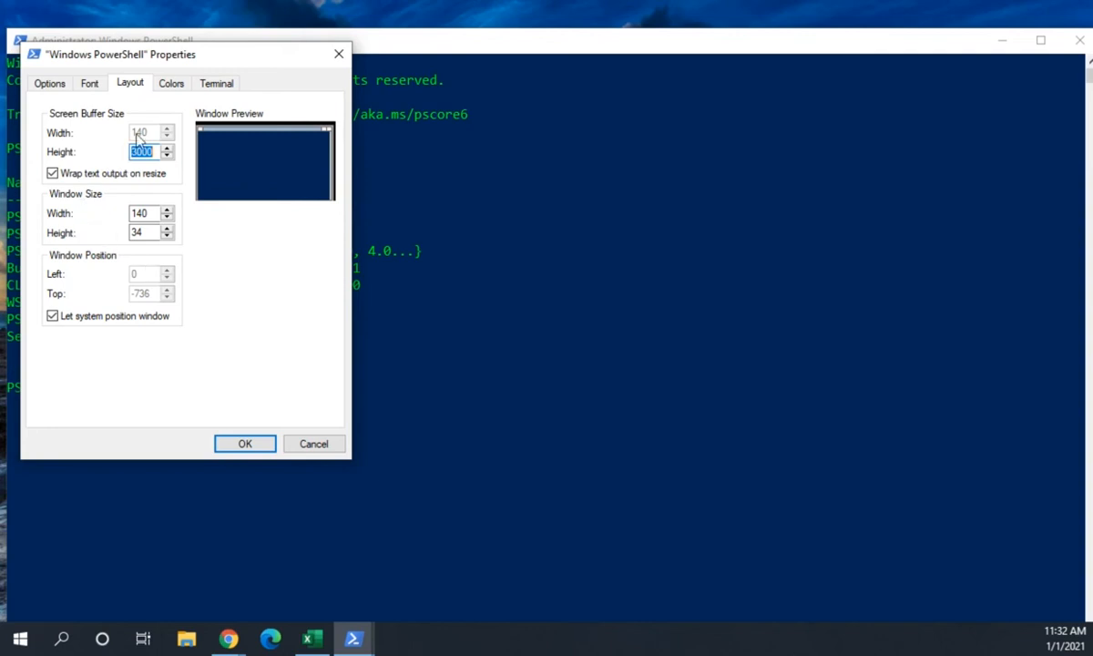
- Inspect screen text, popup background, popup text and screen background (RGB 1, 36, 86) colours unchanged
click(172, 84)
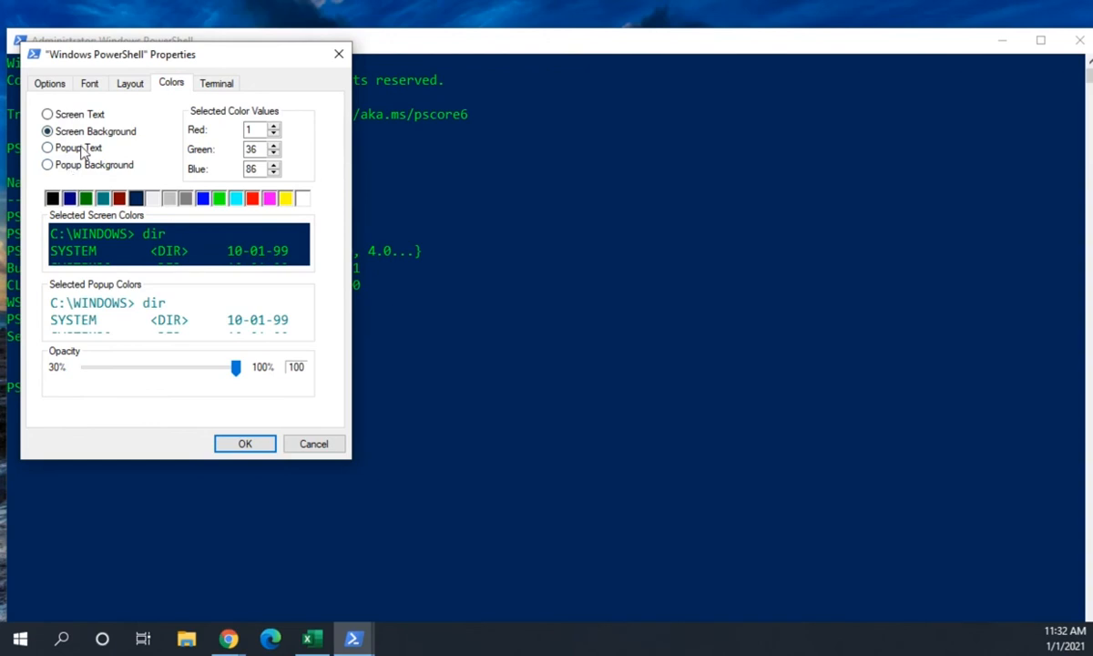
mouse_move(106, 150)
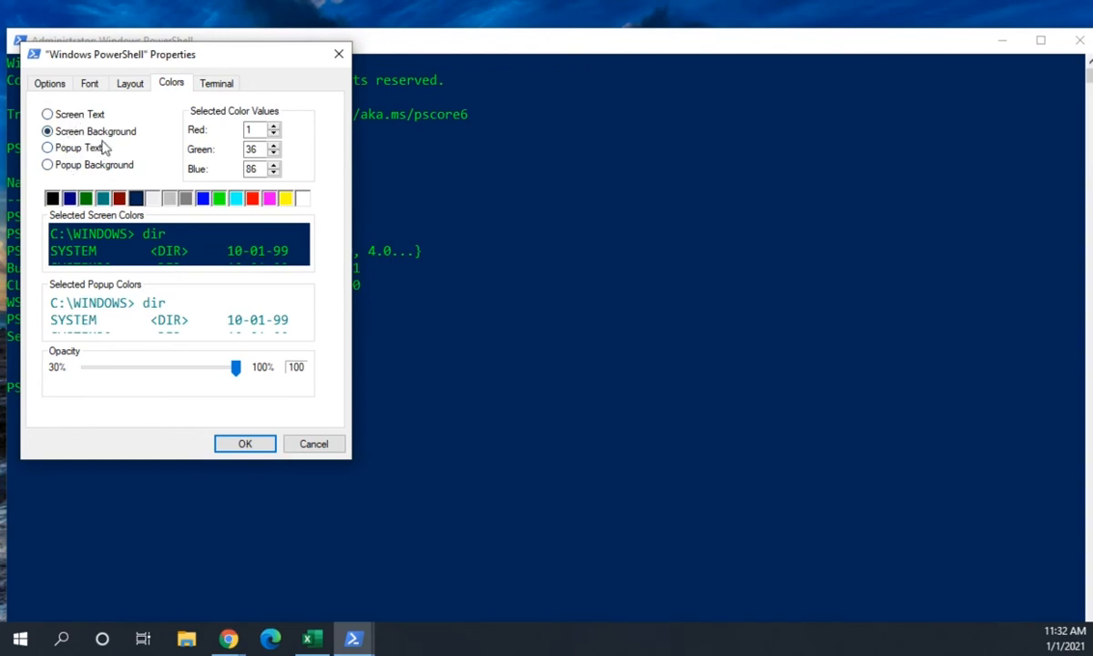
click(48, 112)
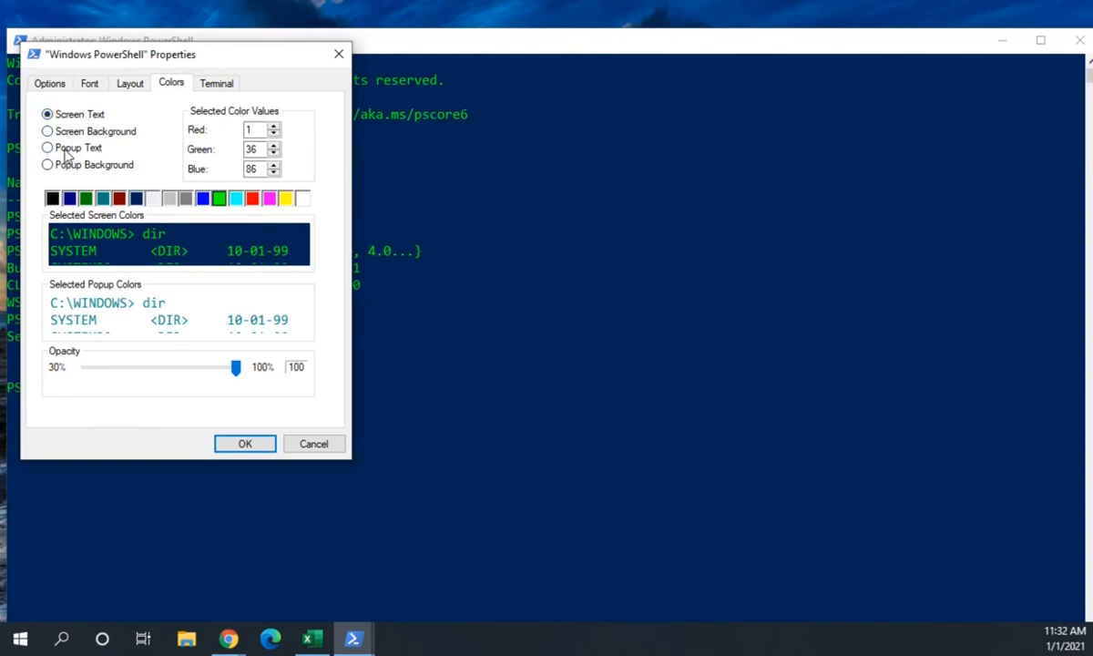
click(48, 164)
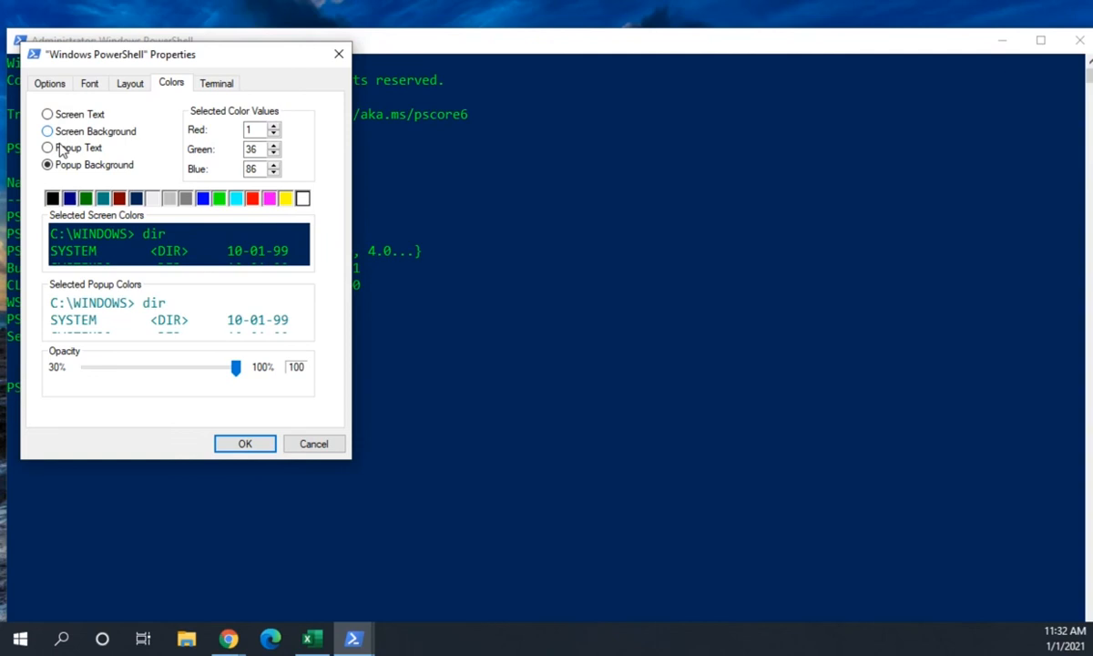
click(48, 147)
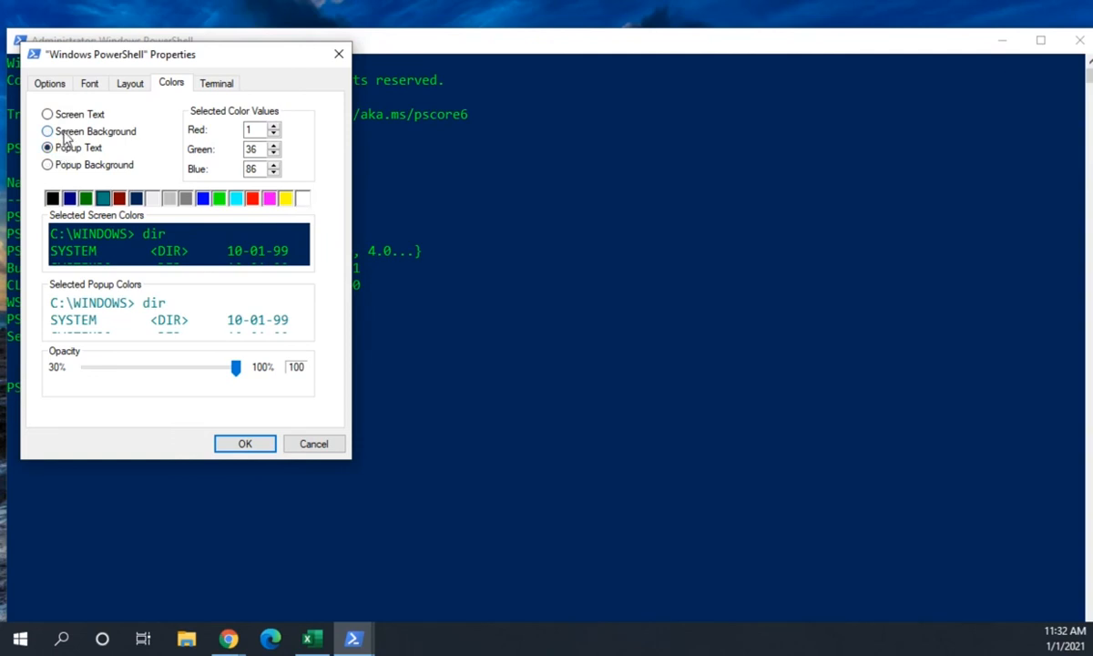
click(47, 131)
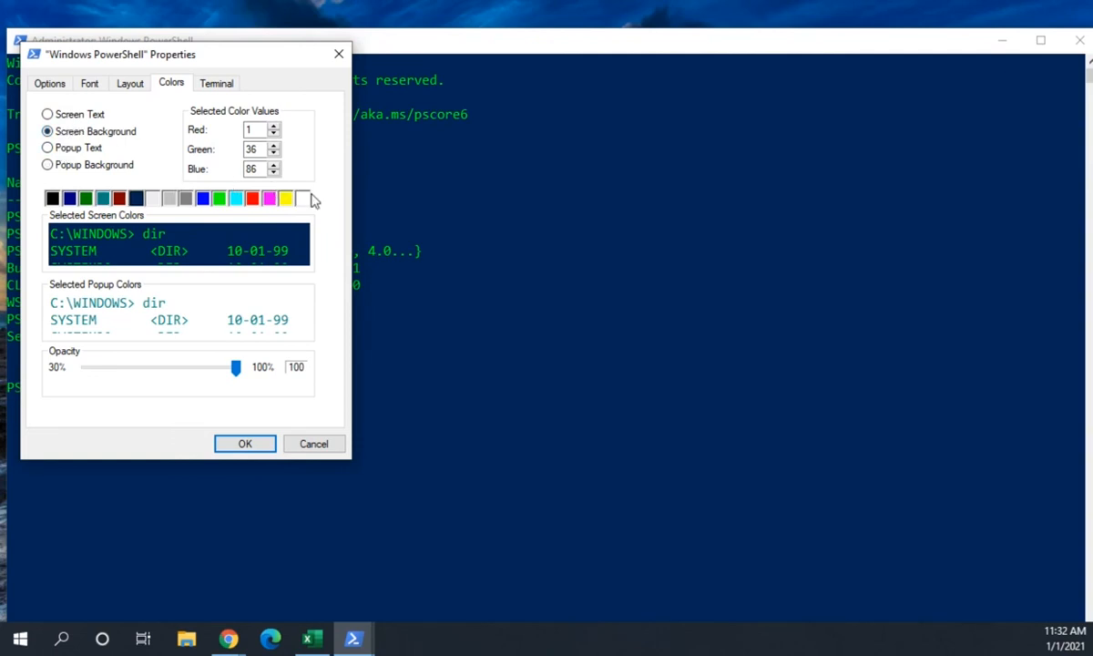
mouse_move(265, 207)
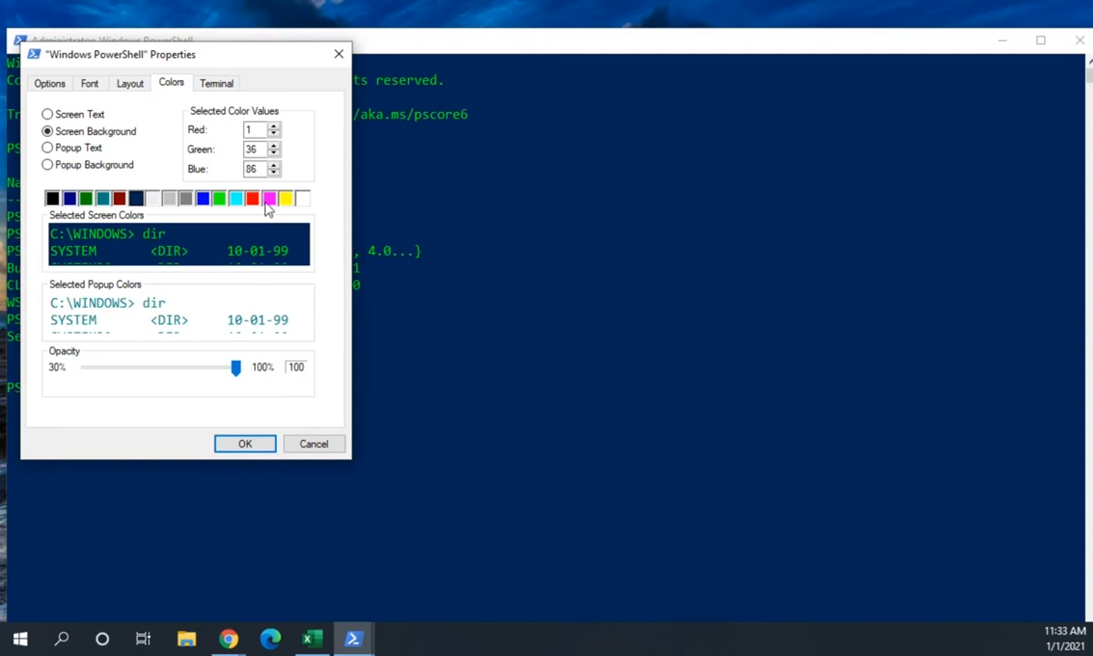
click(215, 83)
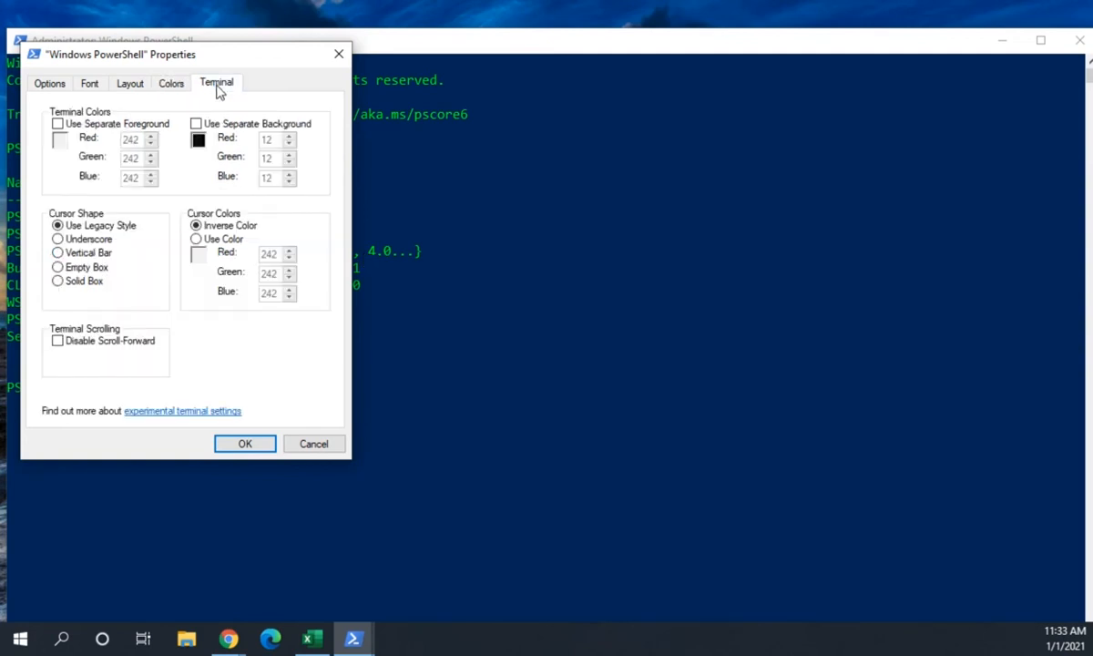
mouse_move(27, 162)
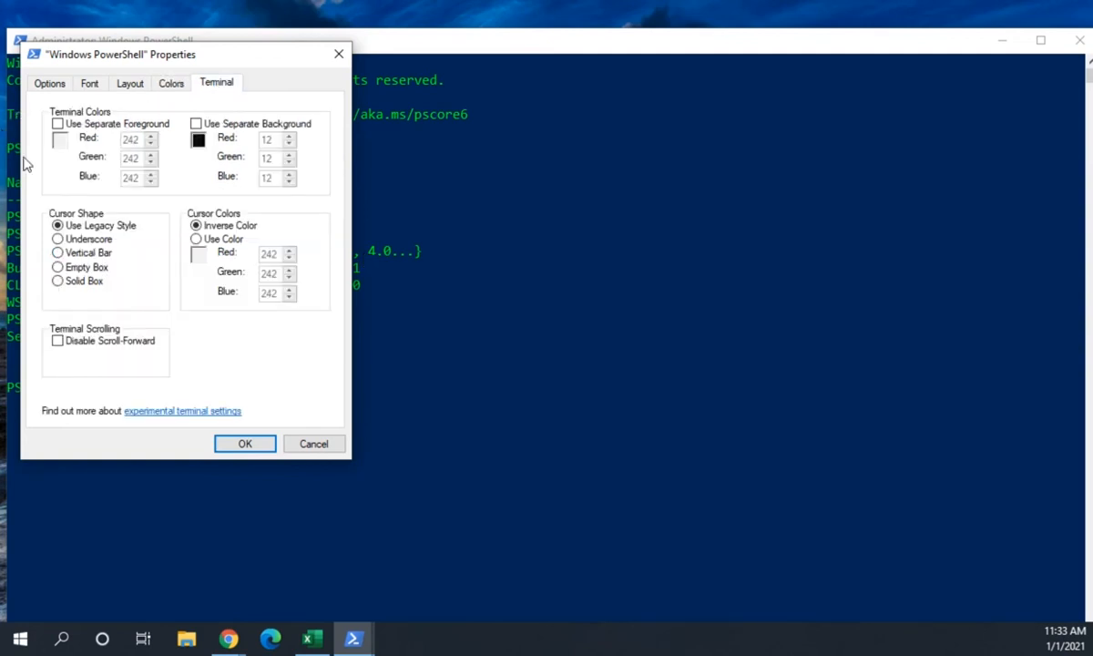
click(196, 226)
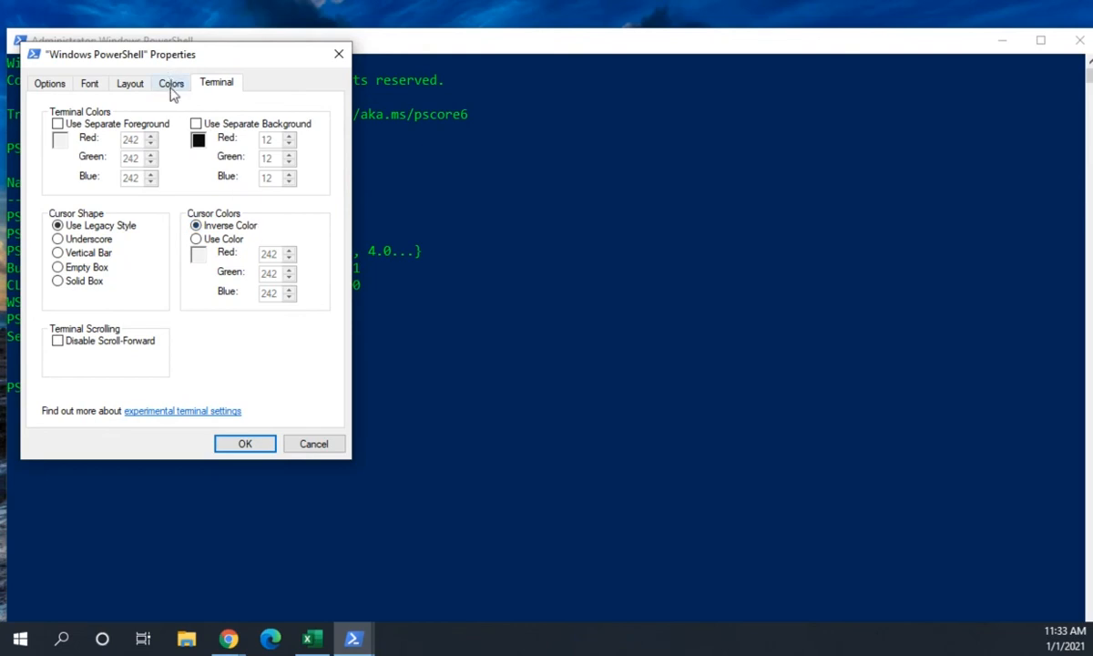
click(171, 82)
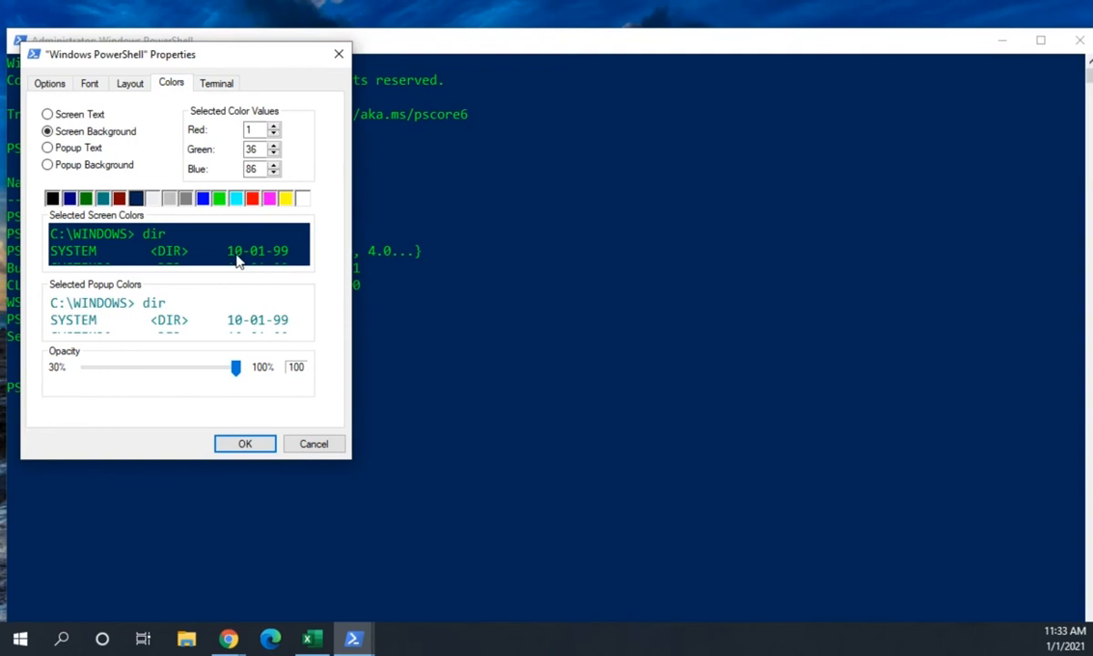
mouse_move(127, 255)
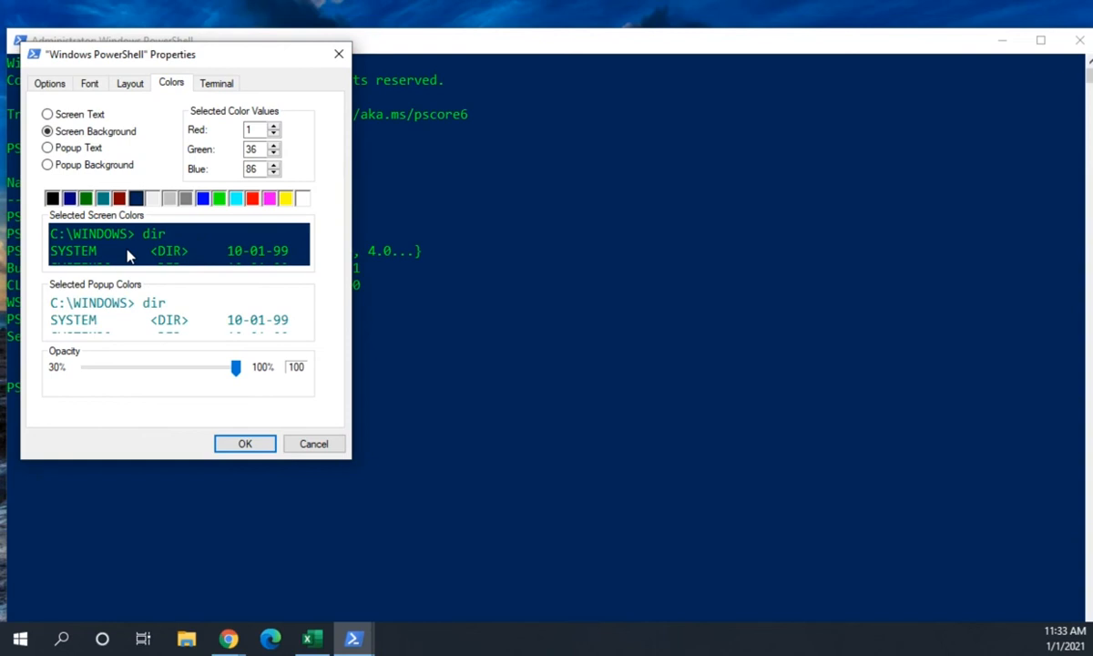
mouse_move(260, 350)
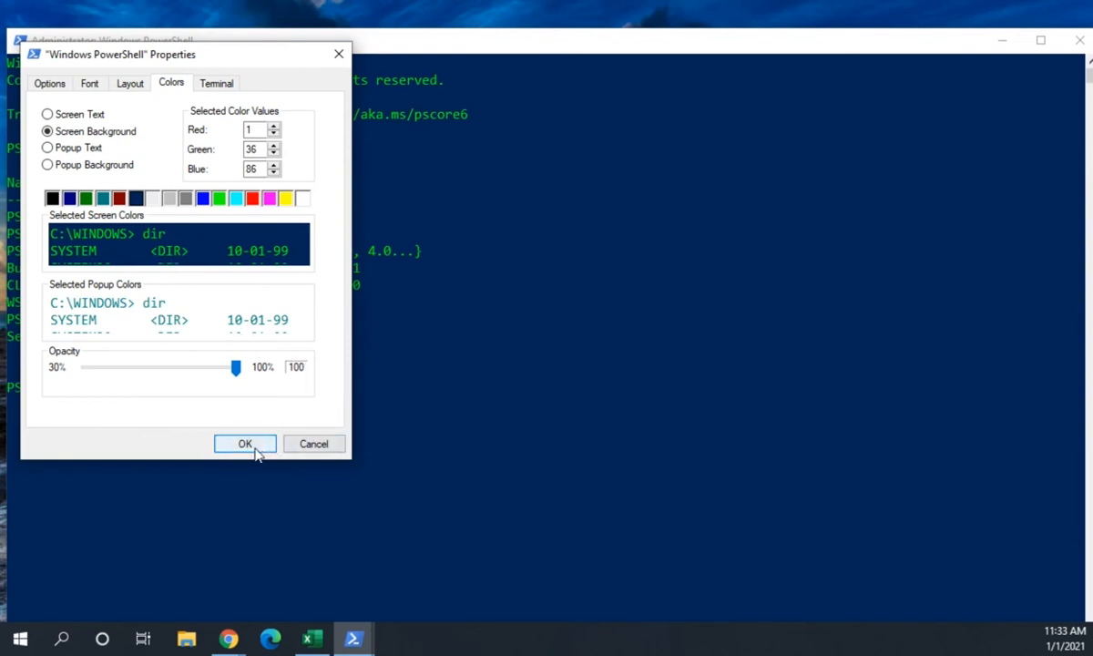
- Confirm the Properties dialog with OK and enter 'exit' at the system32 prompt
click(244, 445)
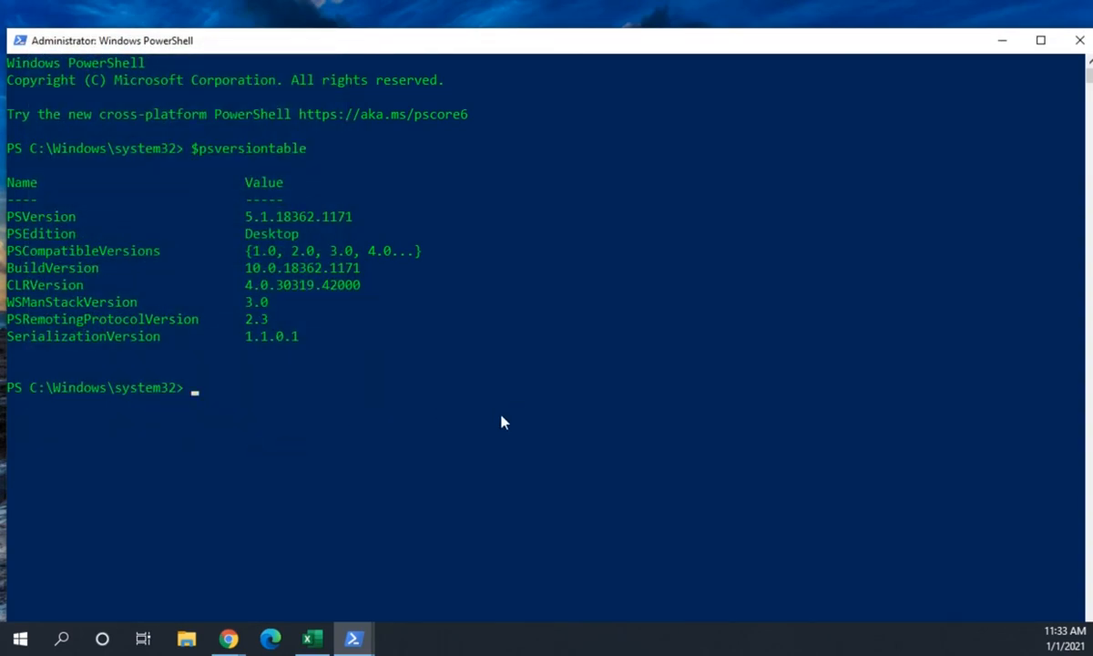
text(exit)
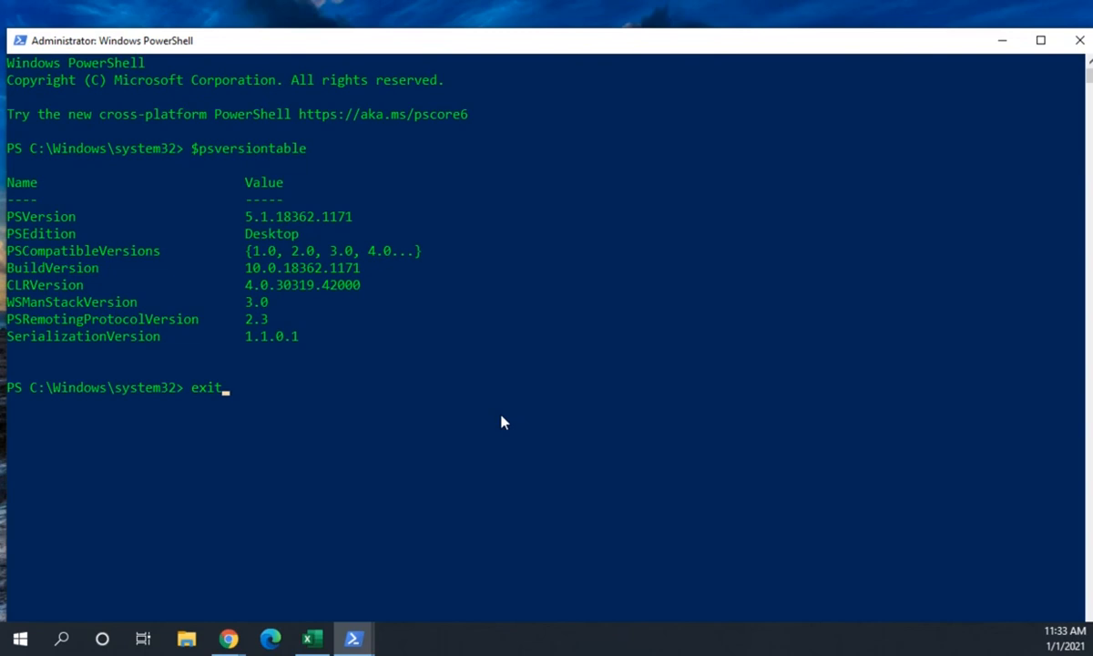
mouse_move(818, 171)
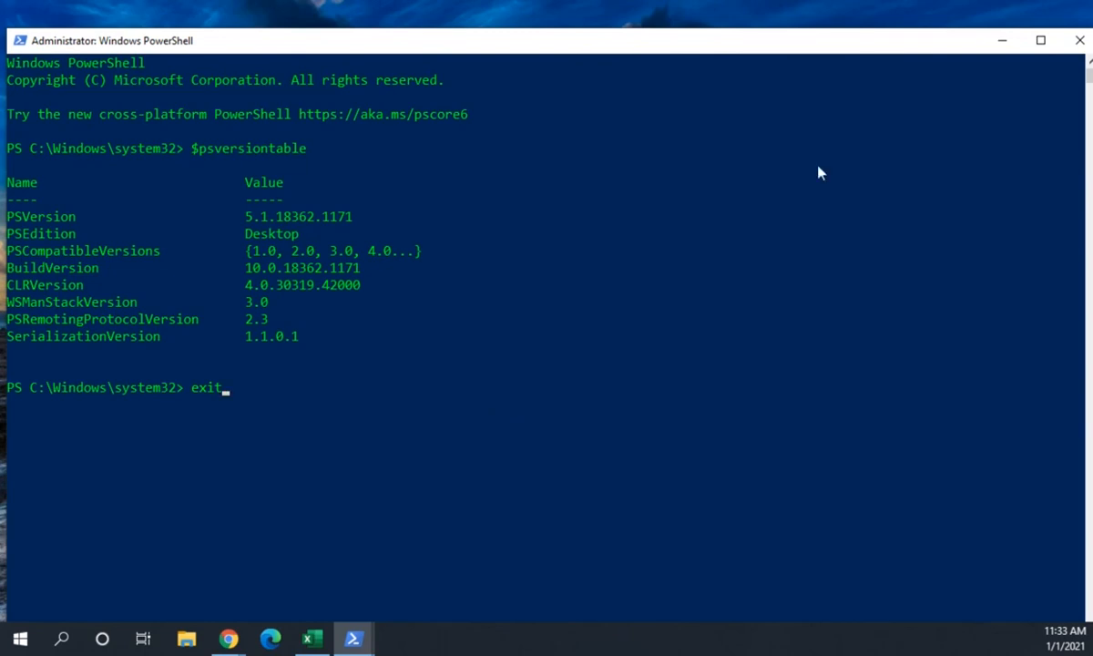
mouse_move(897, 135)
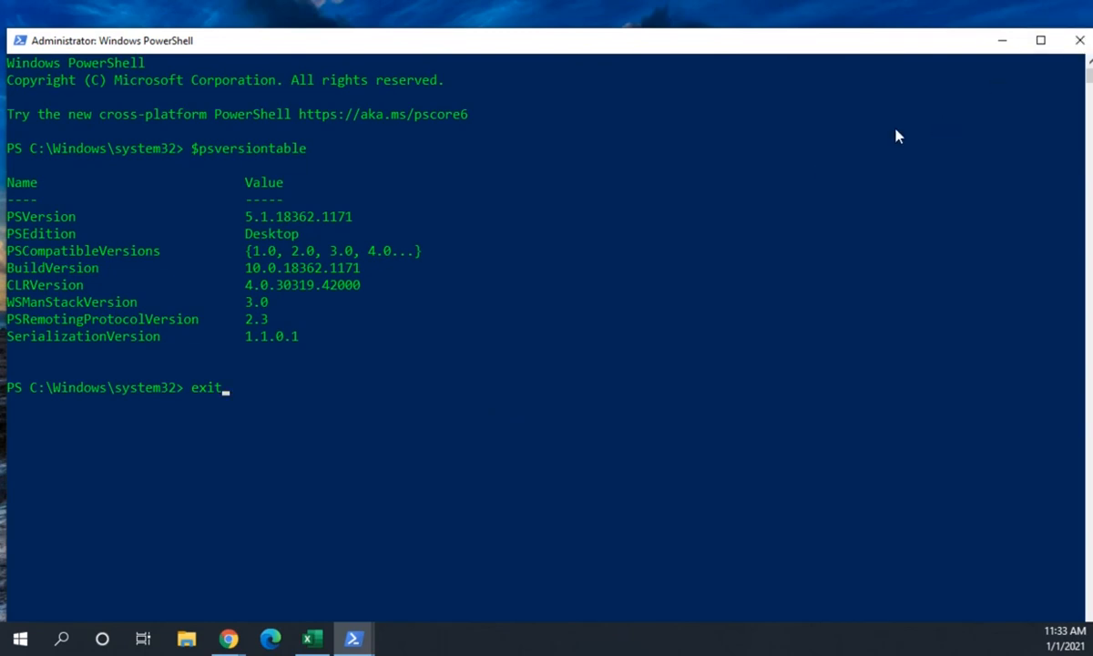